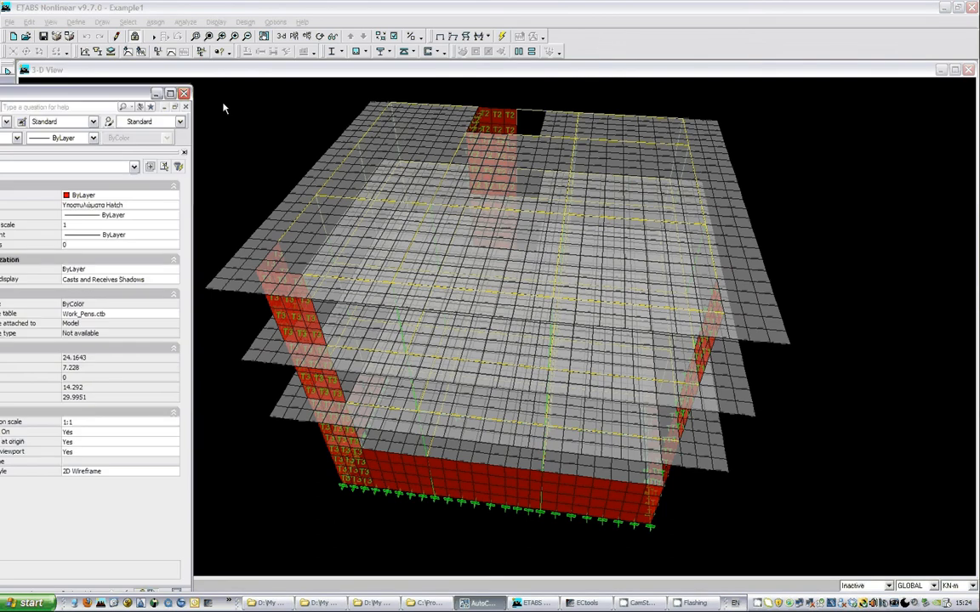
Switch to AutoCAD 2008 to view the Example1.dwg column, beam and slab plans
{"action": "left_click", "coordinate": [480, 603]}
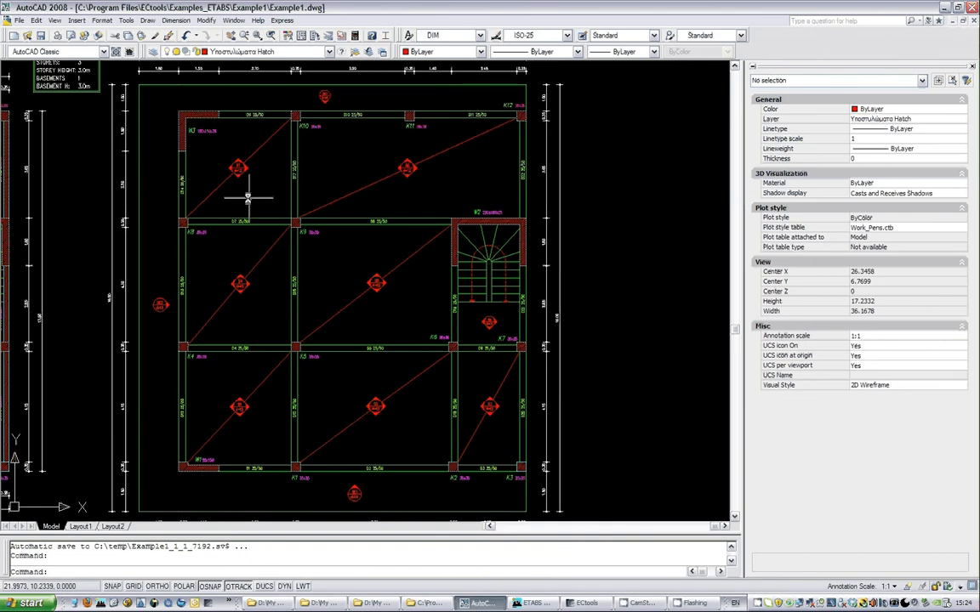
{"action": "mouse_move", "coordinate": [312, 354]}
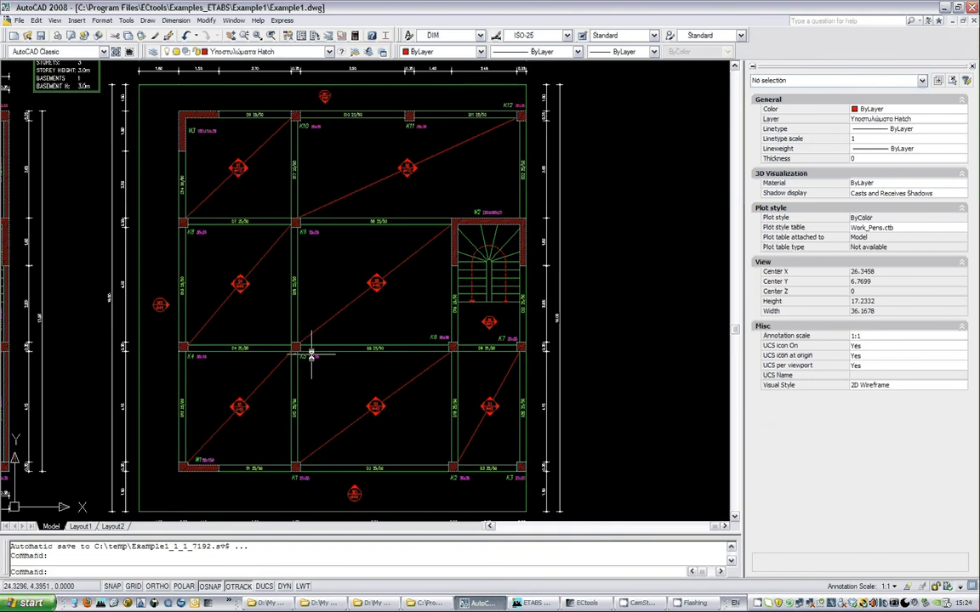
{"action": "mouse_move", "coordinate": [270, 114]}
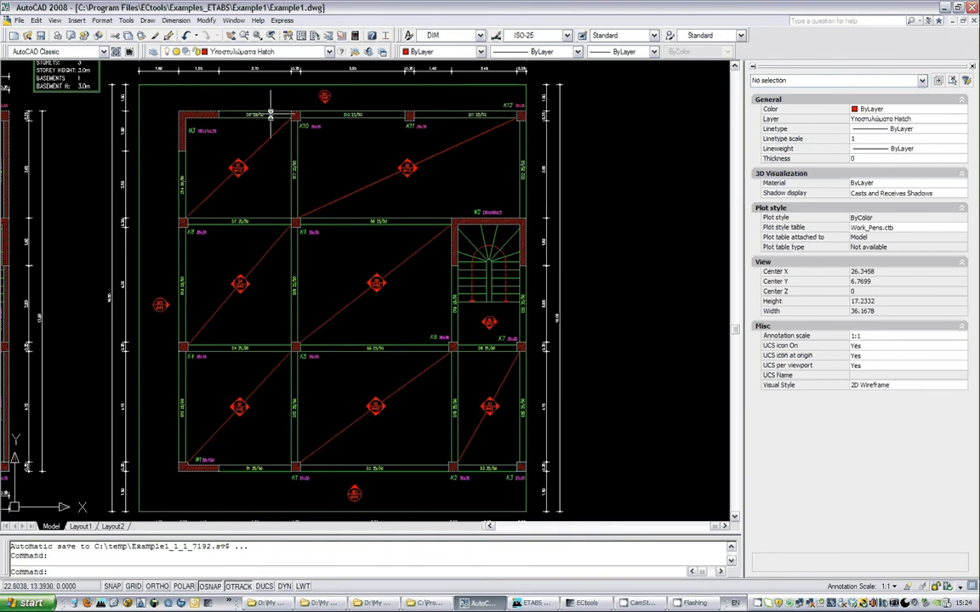
{"action": "mouse_move", "coordinate": [502, 204]}
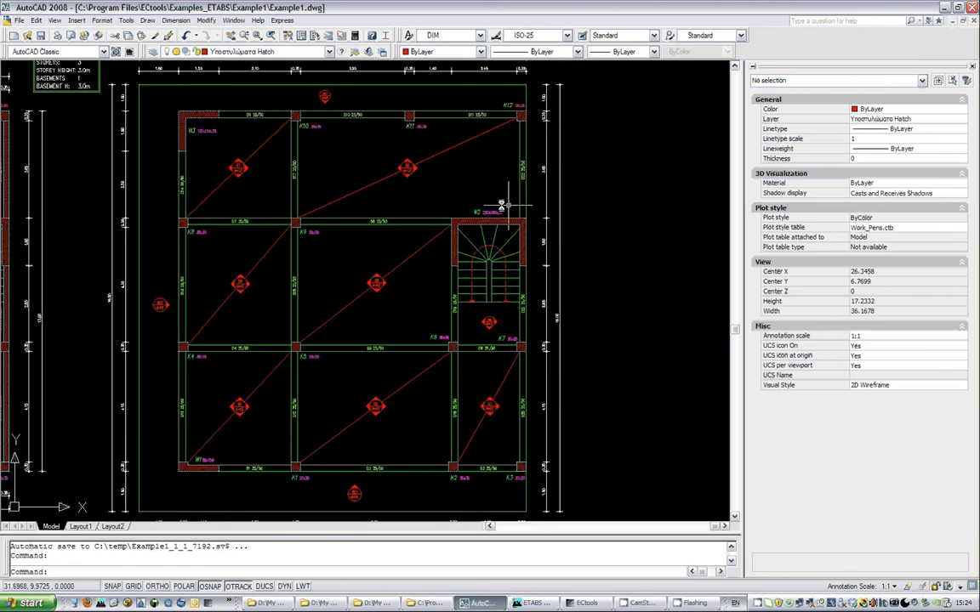
{"action": "mouse_move", "coordinate": [455, 245]}
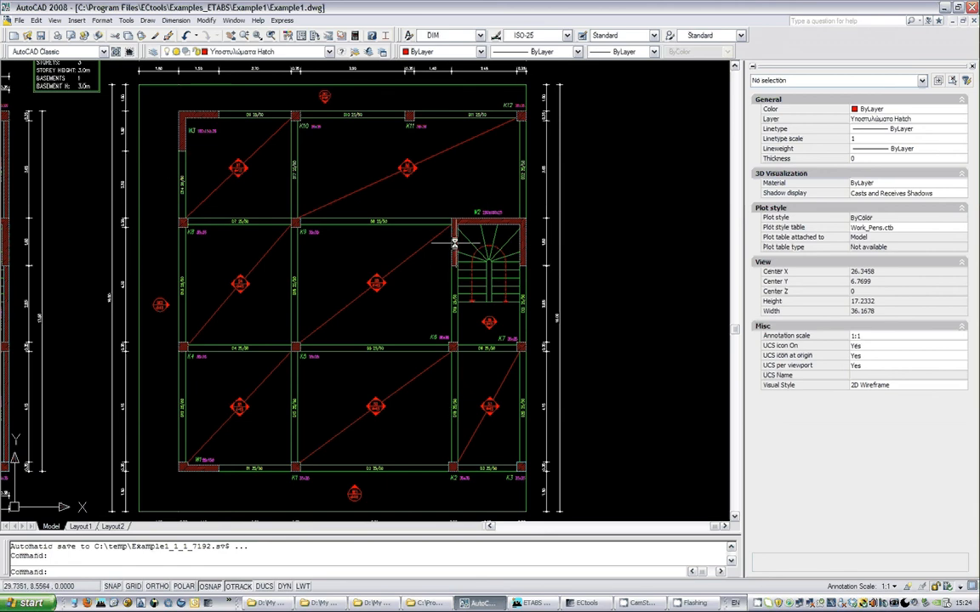
{"action": "mouse_move", "coordinate": [322, 243]}
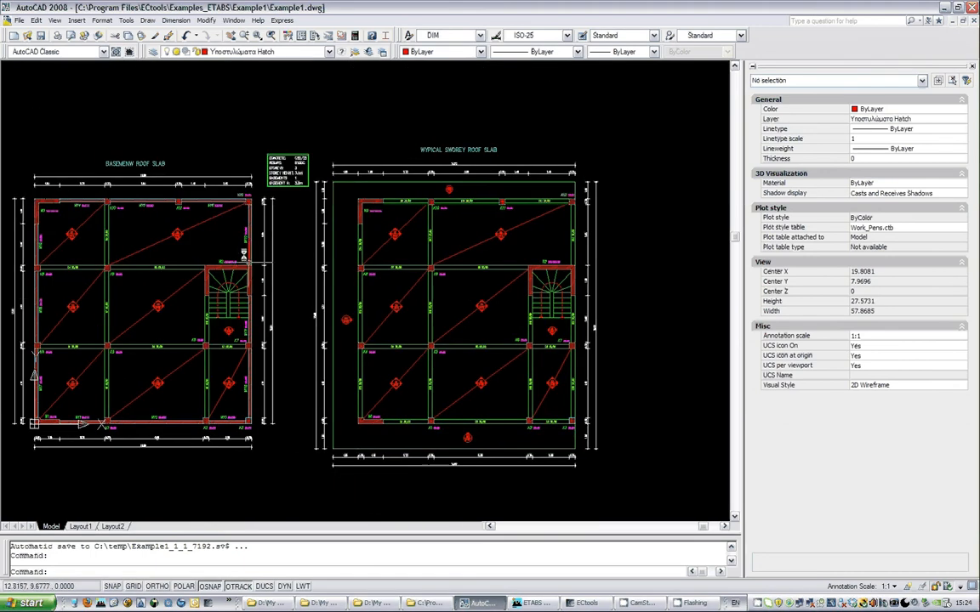
{"action": "mouse_move", "coordinate": [217, 207]}
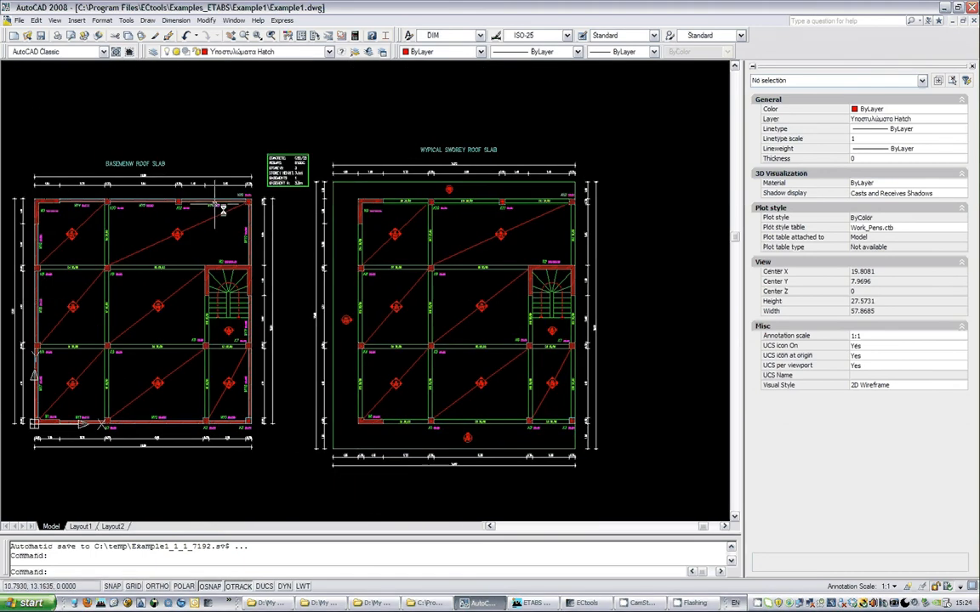
{"action": "mouse_move", "coordinate": [249, 119]}
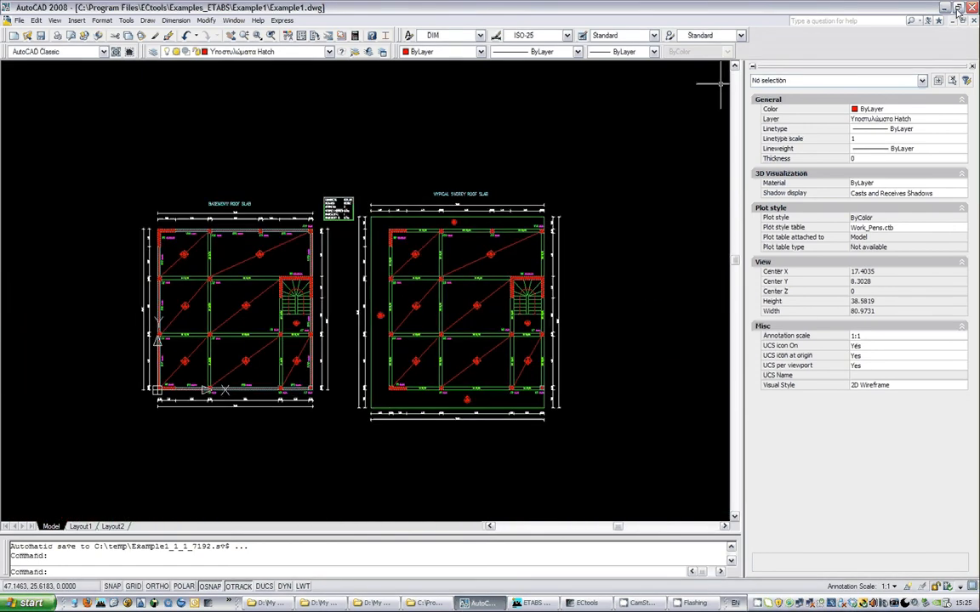
Switch to ETABS to view the Example1 building's 3-D model with slabs and walls
{"action": "left_click", "coordinate": [531, 603]}
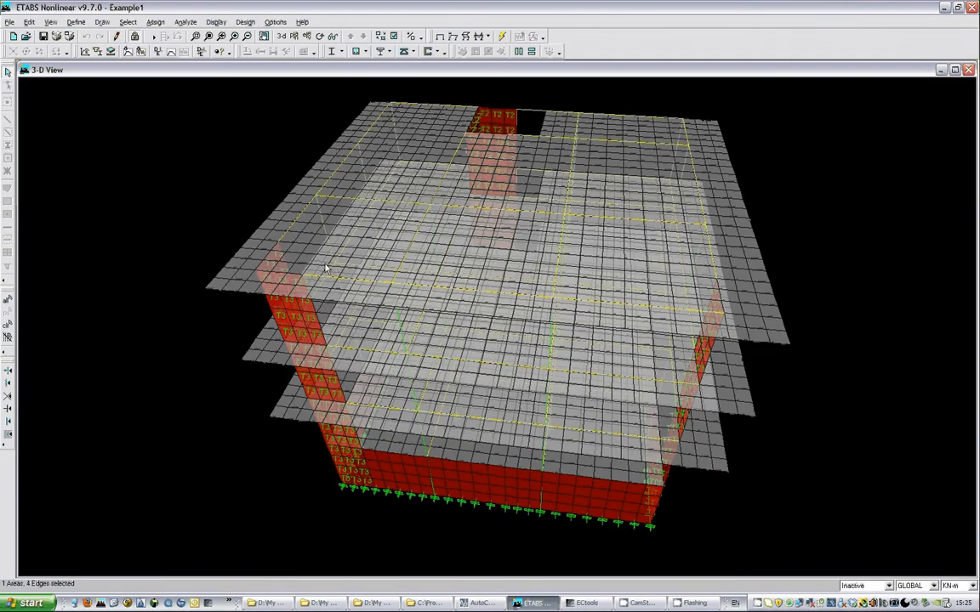
{"action": "mouse_move", "coordinate": [170, 222]}
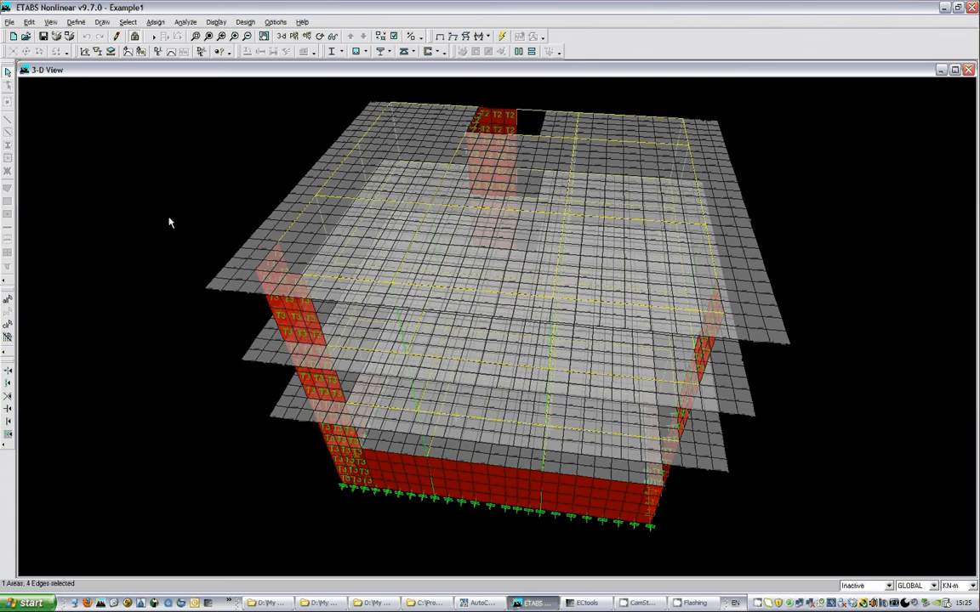
{"action": "mouse_move", "coordinate": [275, 317]}
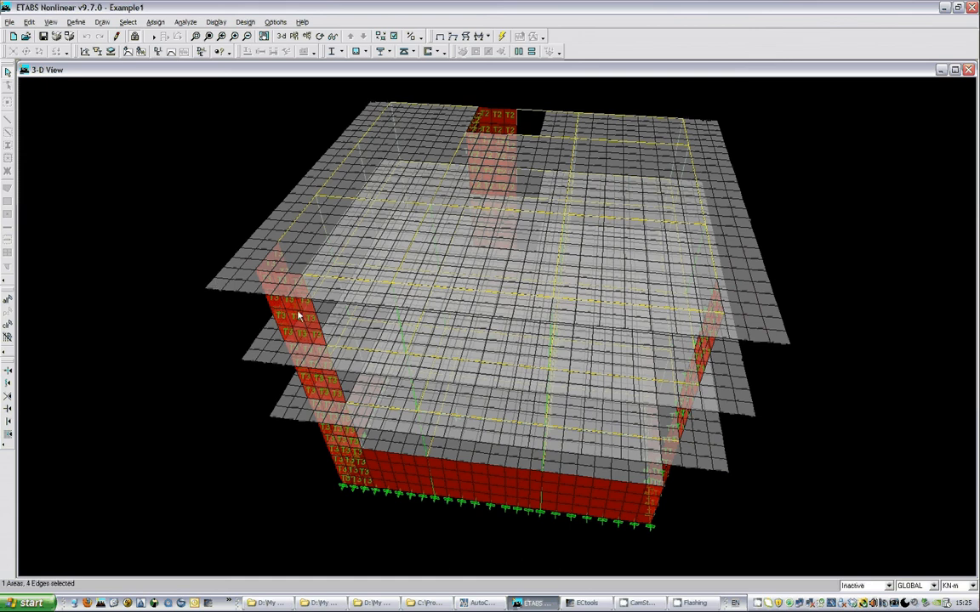
{"action": "mouse_move", "coordinate": [306, 336]}
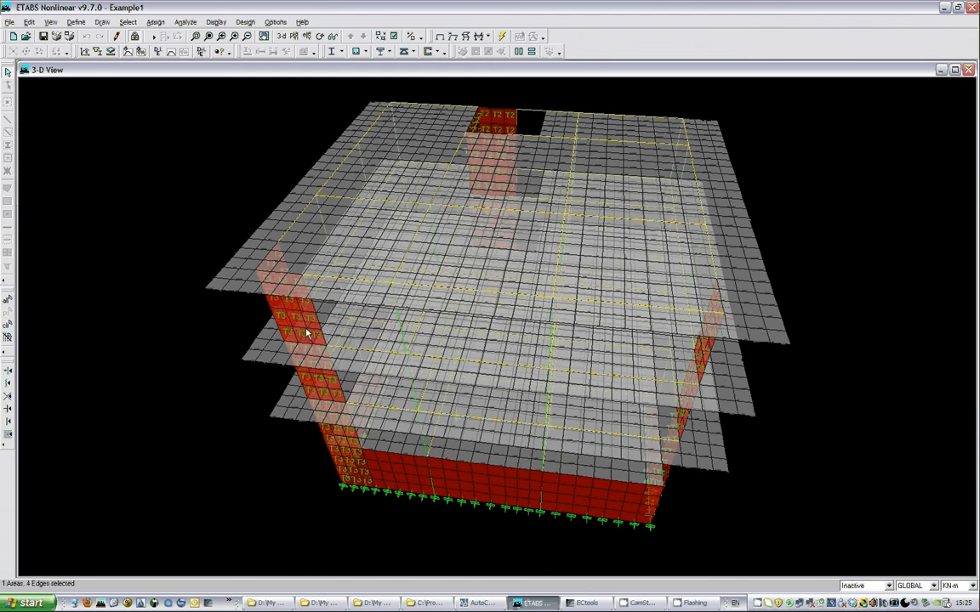
{"action": "mouse_move", "coordinate": [308, 332]}
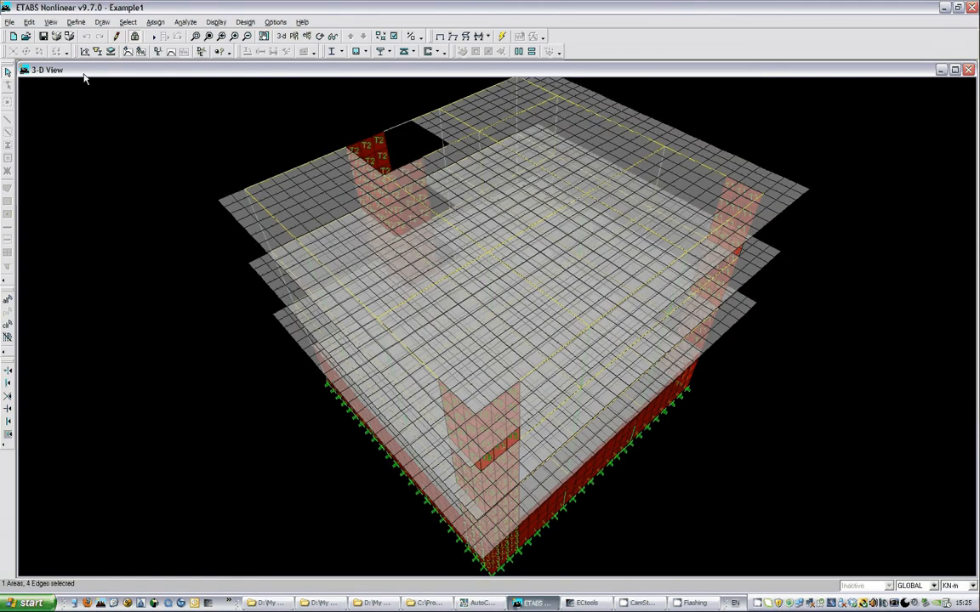
{"action": "mouse_move", "coordinate": [134, 36]}
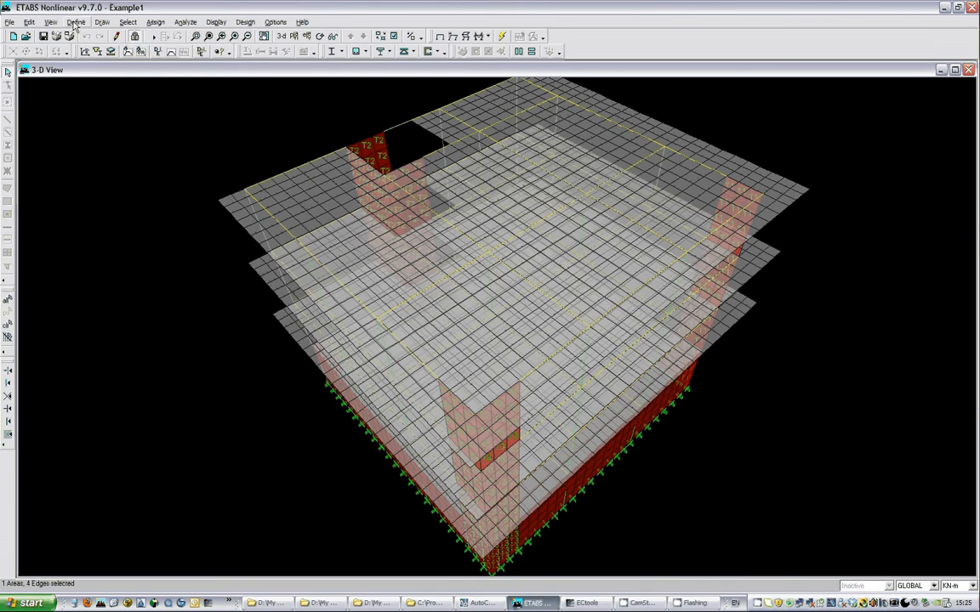
{"action": "left_click", "coordinate": [75, 21]}
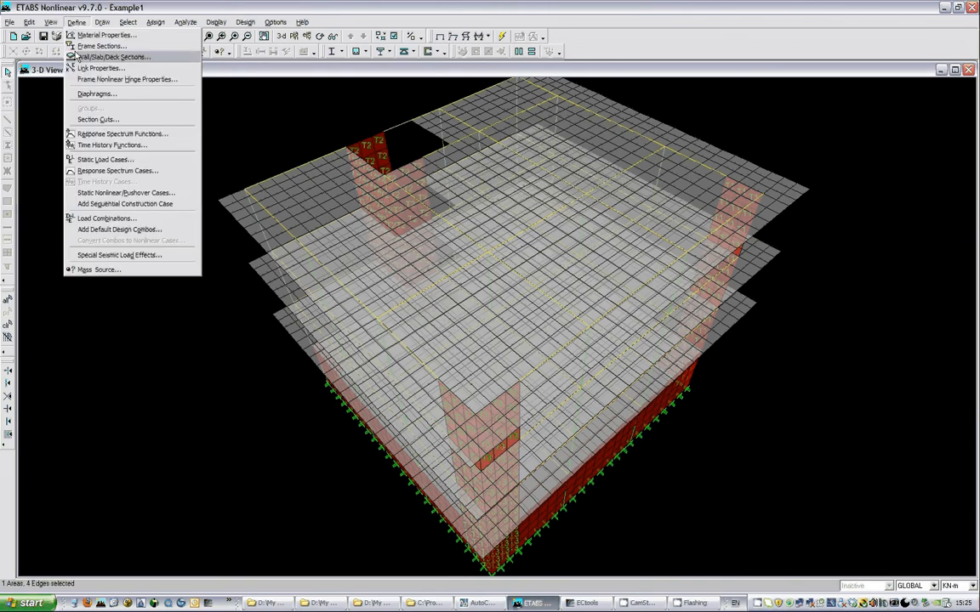
{"action": "left_click", "coordinate": [101, 46]}
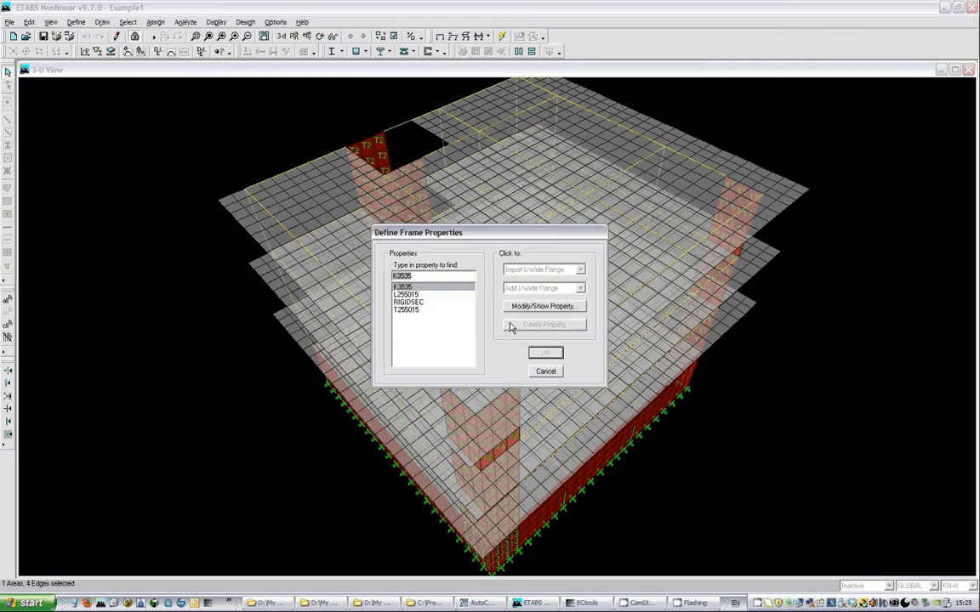
{"action": "left_click", "coordinate": [544, 306]}
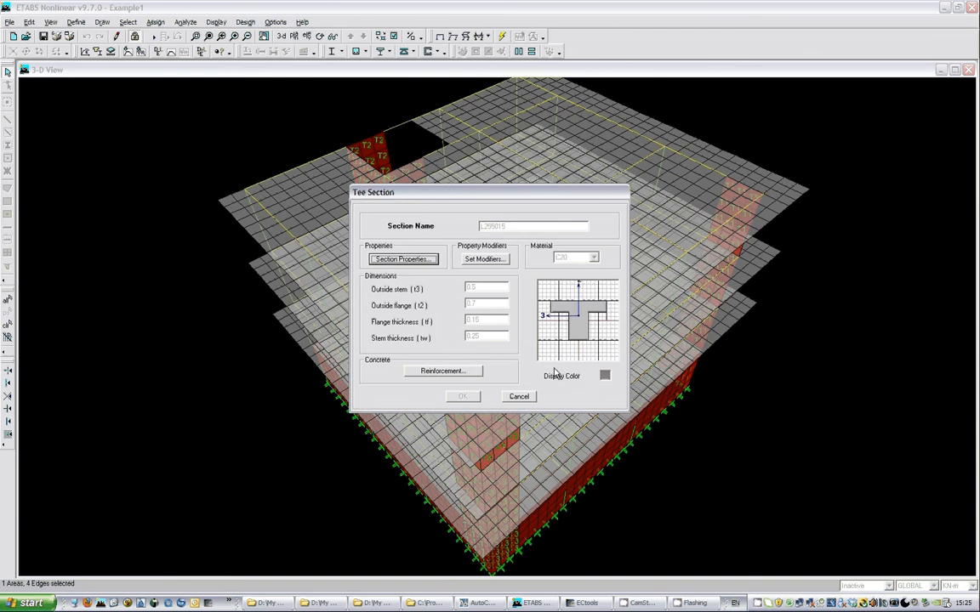
{"action": "left_click", "coordinate": [518, 396]}
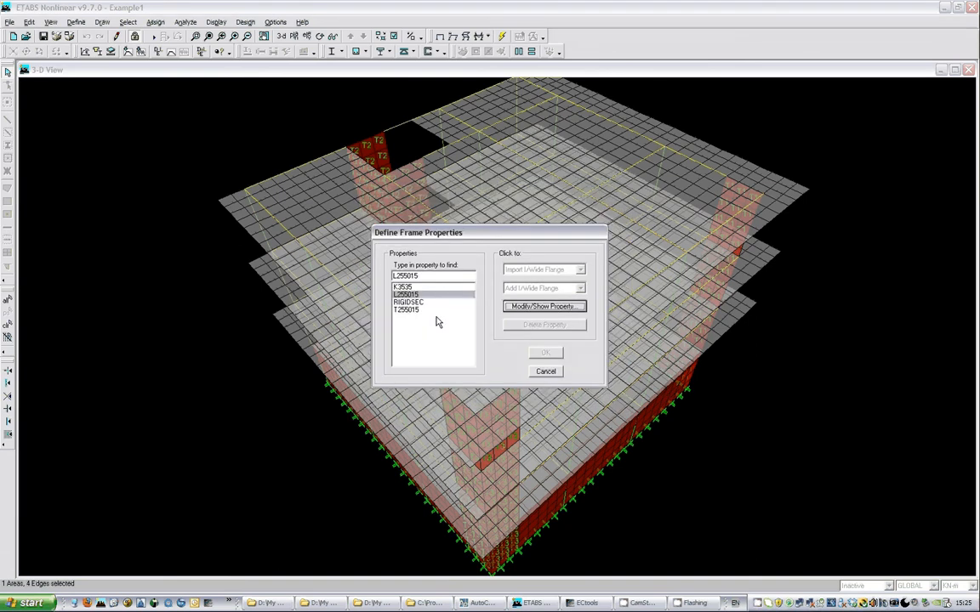
{"action": "left_click", "coordinate": [546, 371]}
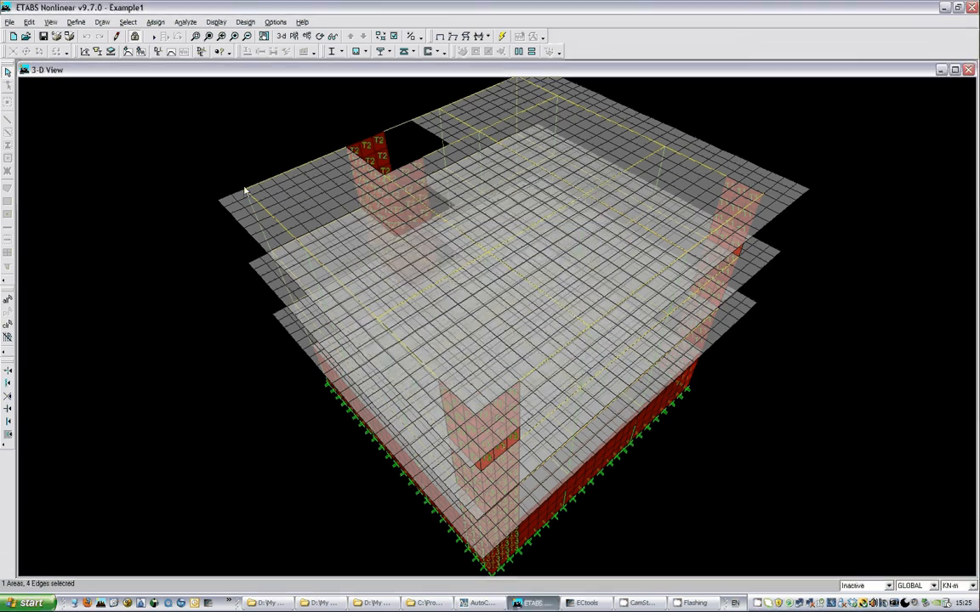
{"action": "left_click", "coordinate": [77, 22]}
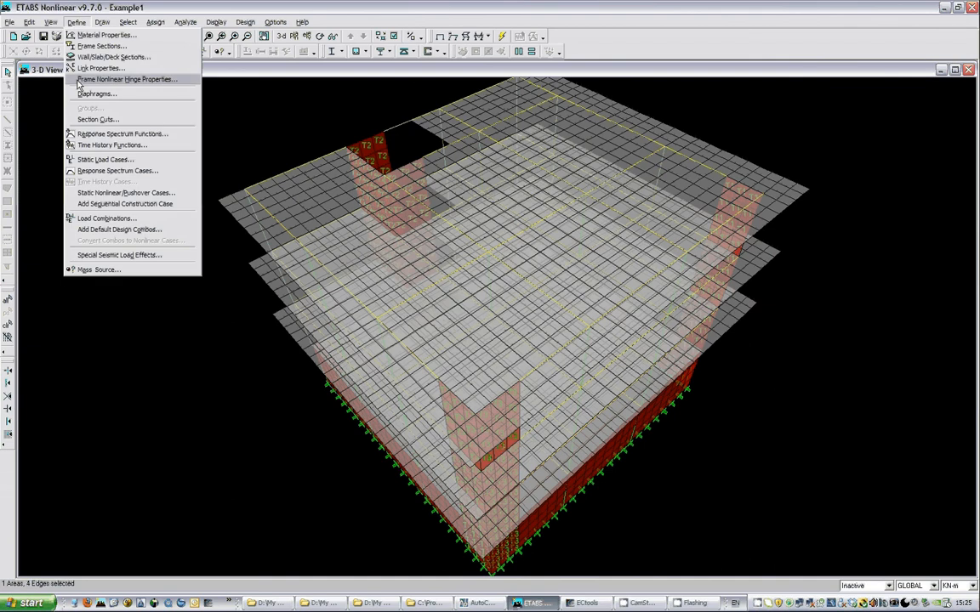
{"action": "mouse_move", "coordinate": [106, 160]}
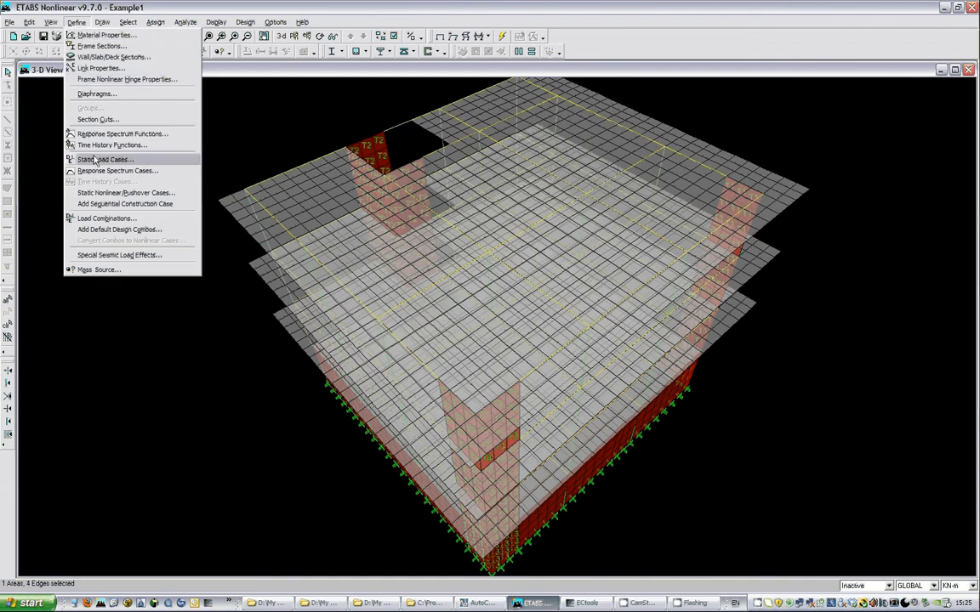
{"action": "left_click", "coordinate": [105, 160]}
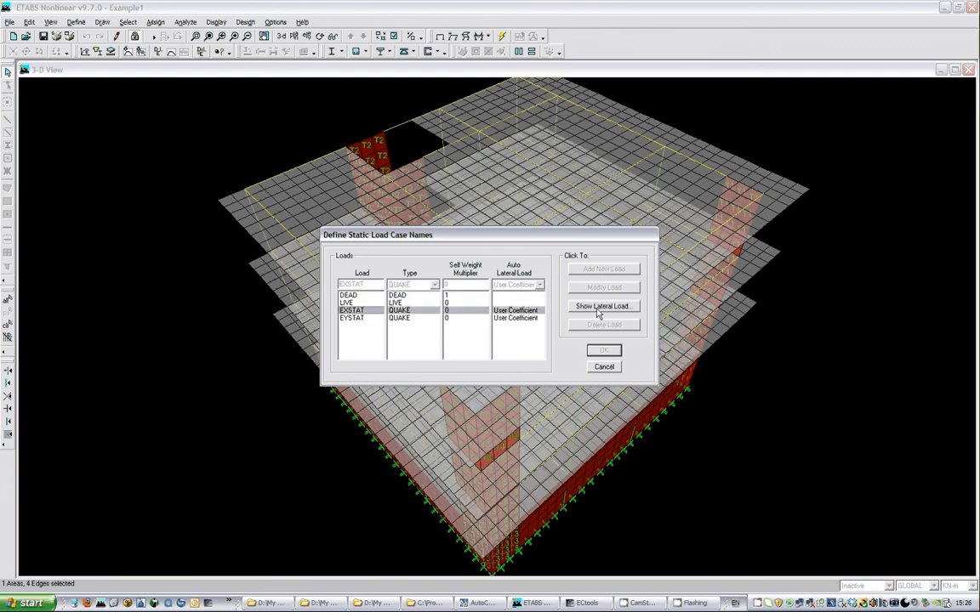
{"action": "left_click", "coordinate": [603, 306]}
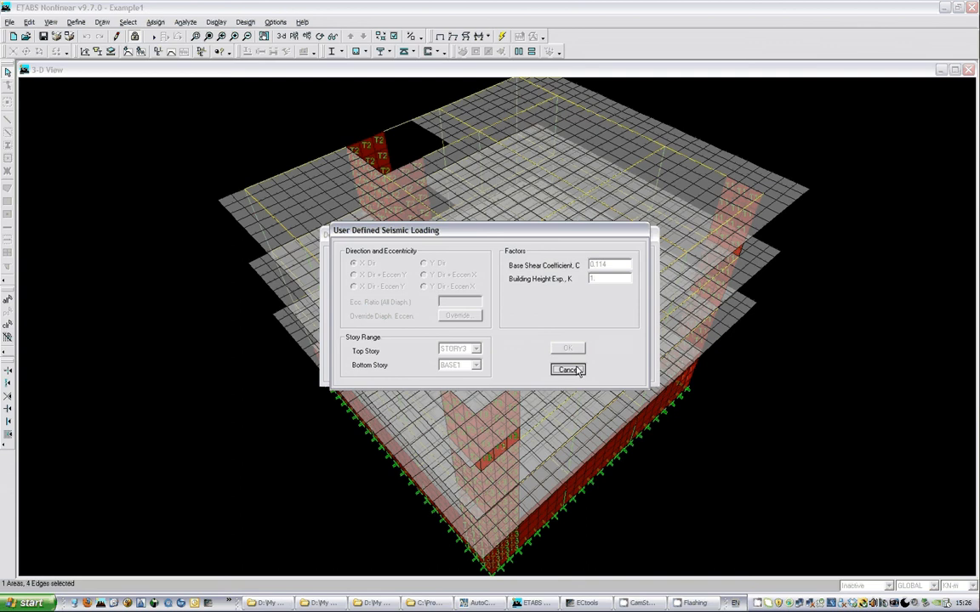
{"action": "left_click", "coordinate": [566, 369]}
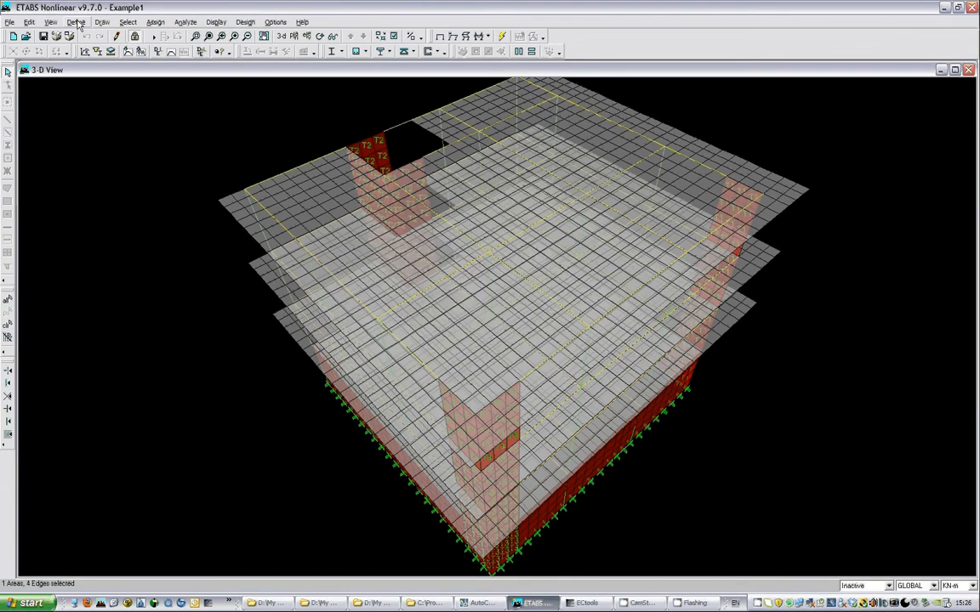
{"action": "left_click", "coordinate": [77, 22]}
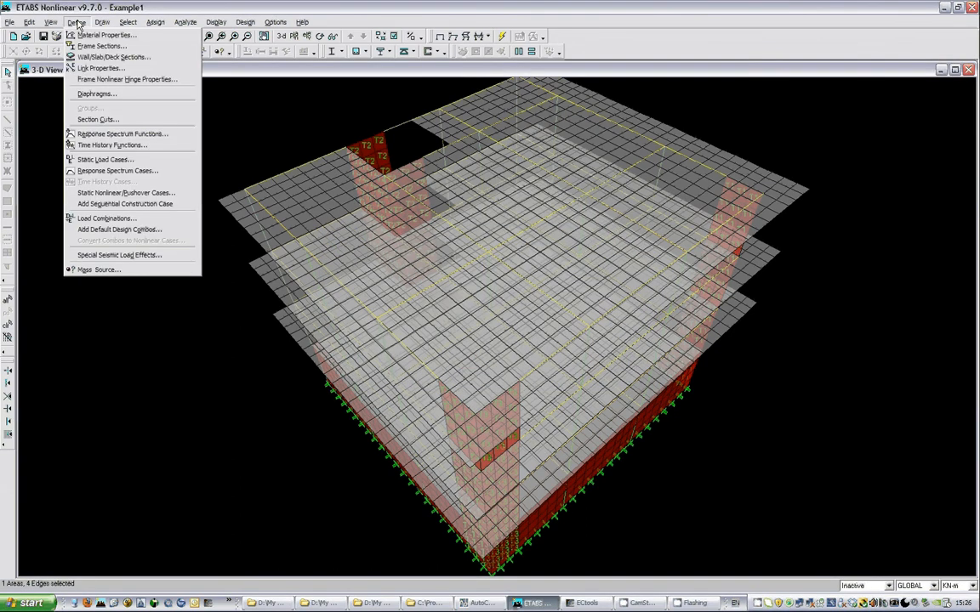
{"action": "mouse_move", "coordinate": [96, 94]}
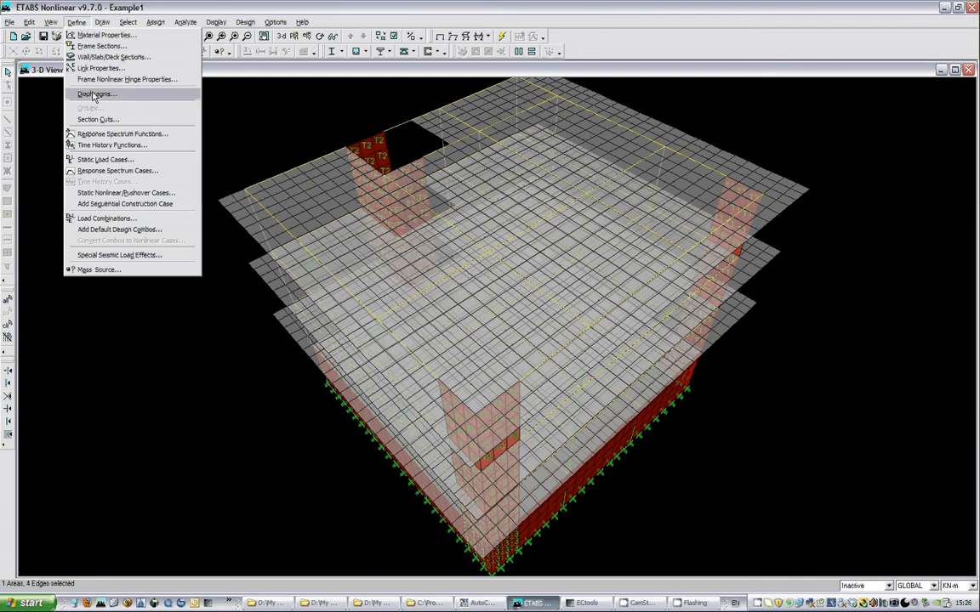
{"action": "left_click", "coordinate": [122, 134]}
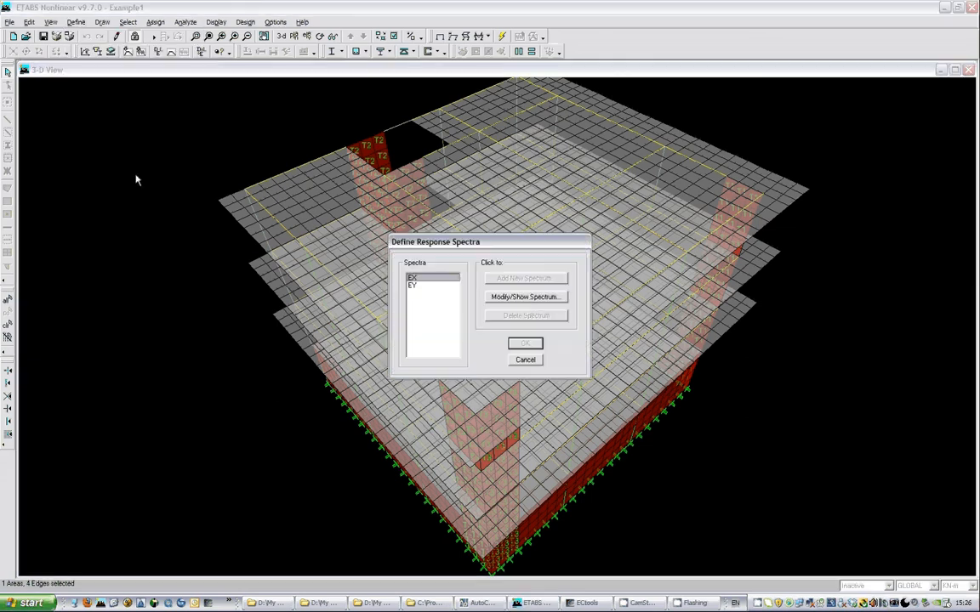
{"action": "left_click", "coordinate": [525, 296]}
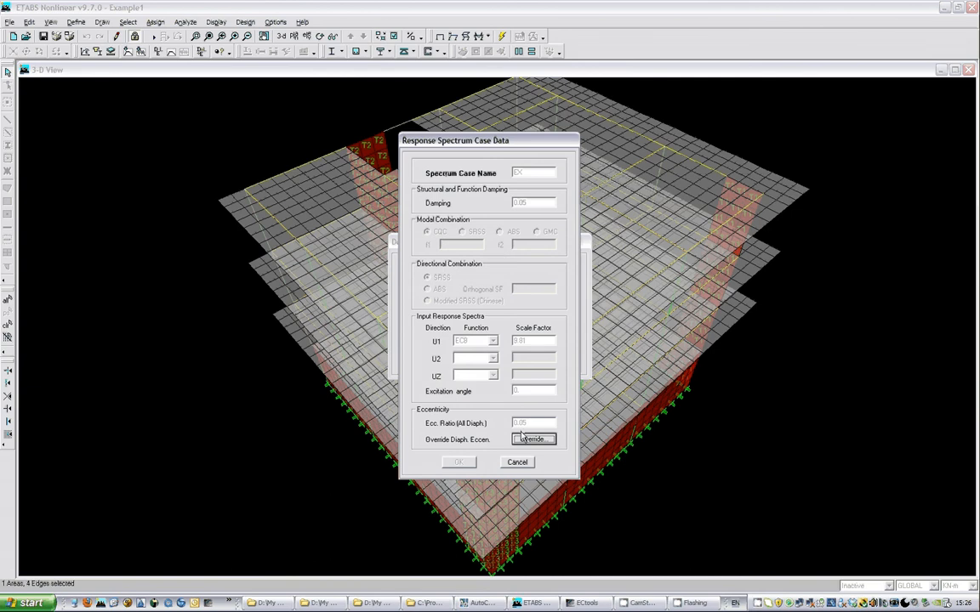
{"action": "left_click", "coordinate": [517, 462]}
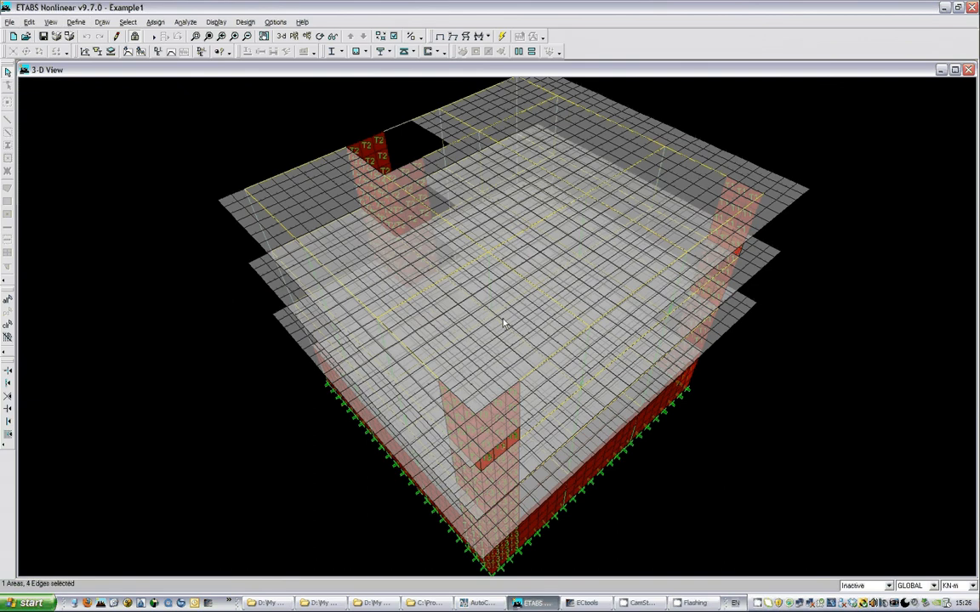
Print whole-model input tables to Example1_Input.txt, replacing it, and dismiss the file error
{"action": "left_click", "coordinate": [10, 22]}
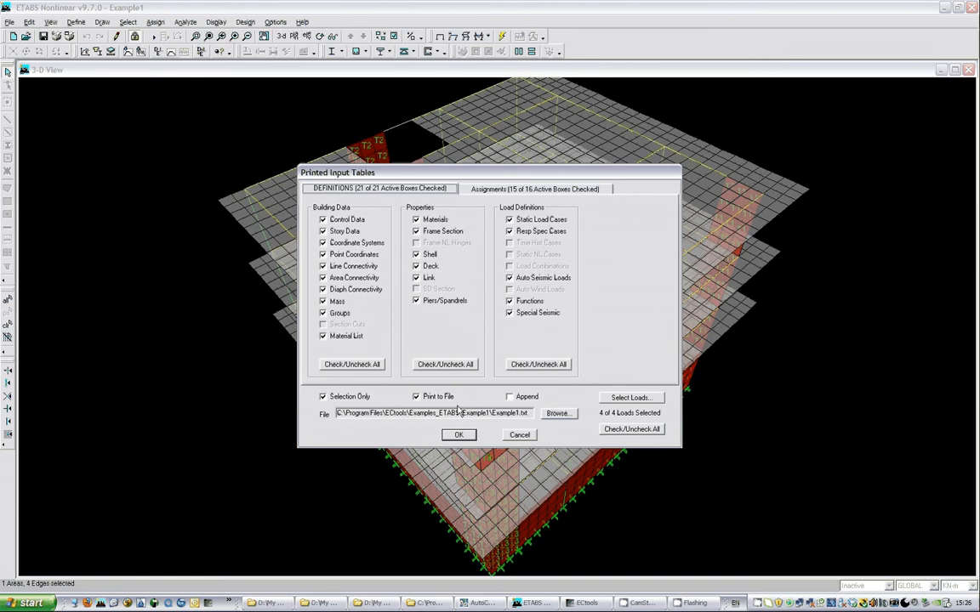
{"action": "left_click", "coordinate": [323, 396]}
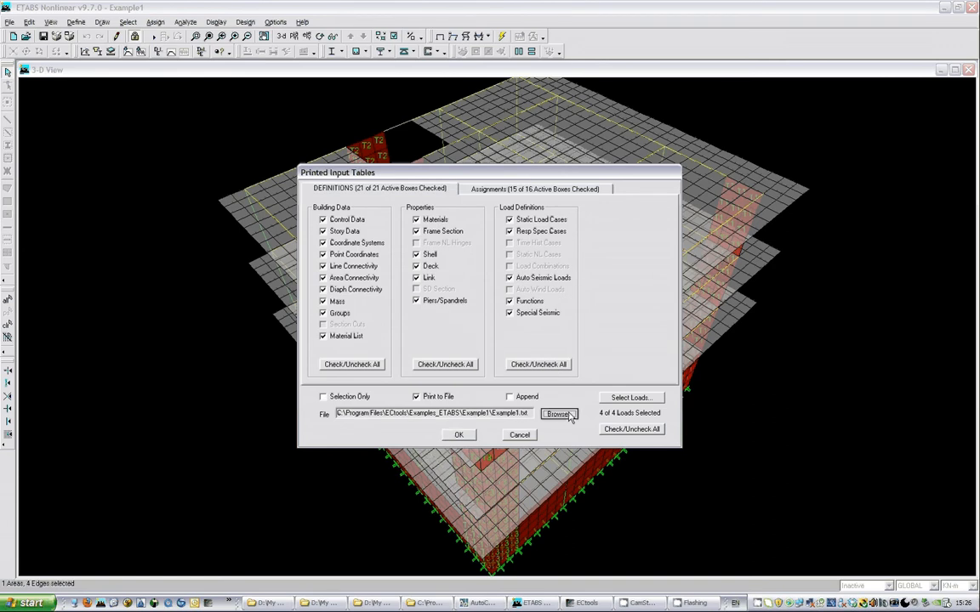
{"action": "left_click", "coordinate": [557, 413]}
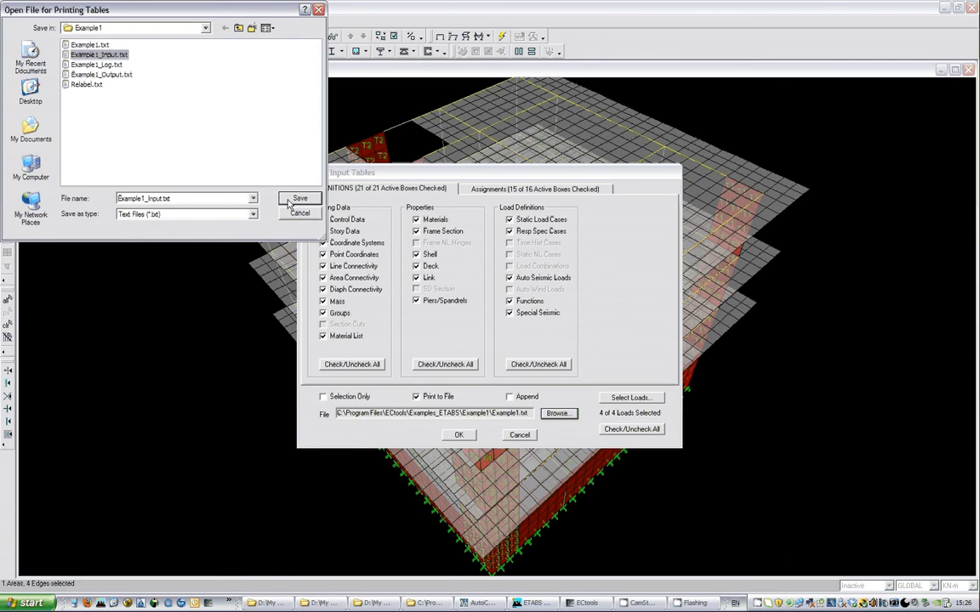
{"action": "left_click", "coordinate": [299, 198]}
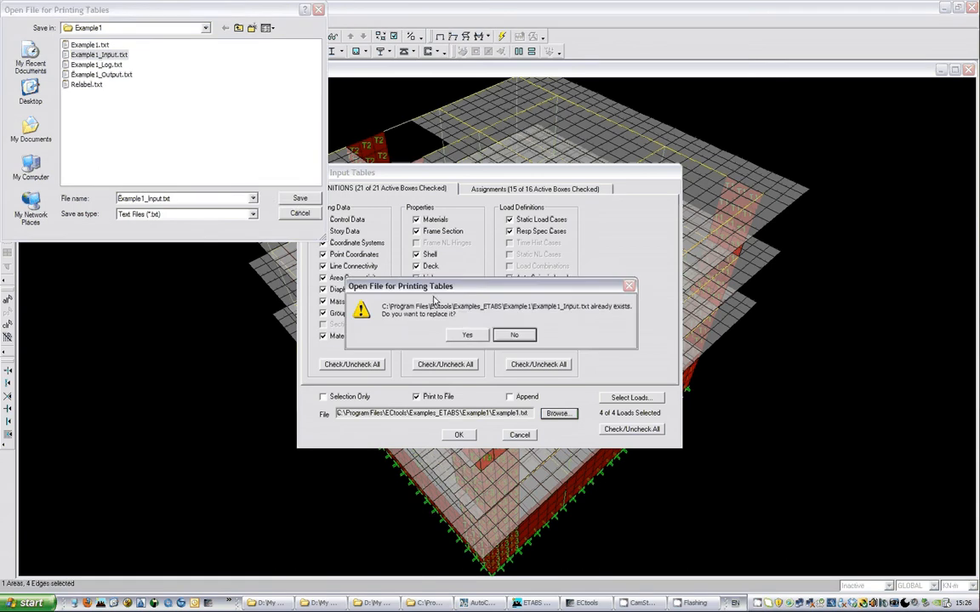
{"action": "left_click", "coordinate": [467, 334]}
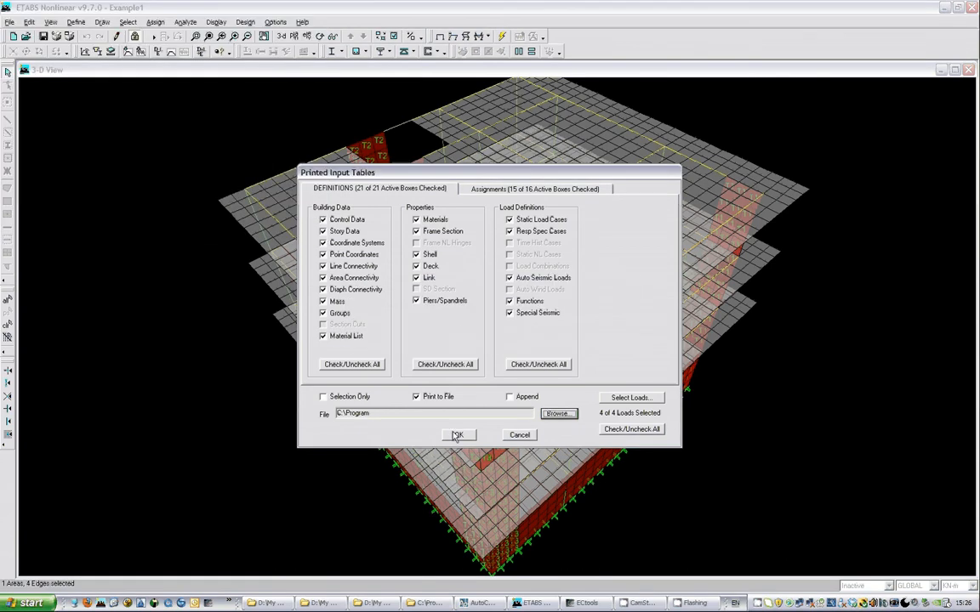
{"action": "left_click", "coordinate": [458, 435]}
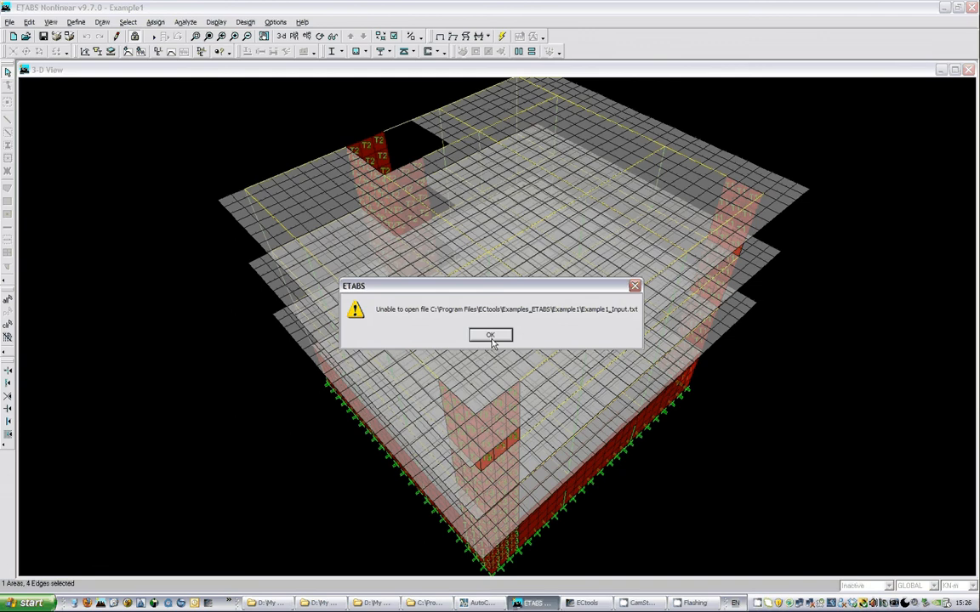
{"action": "left_click", "coordinate": [490, 334]}
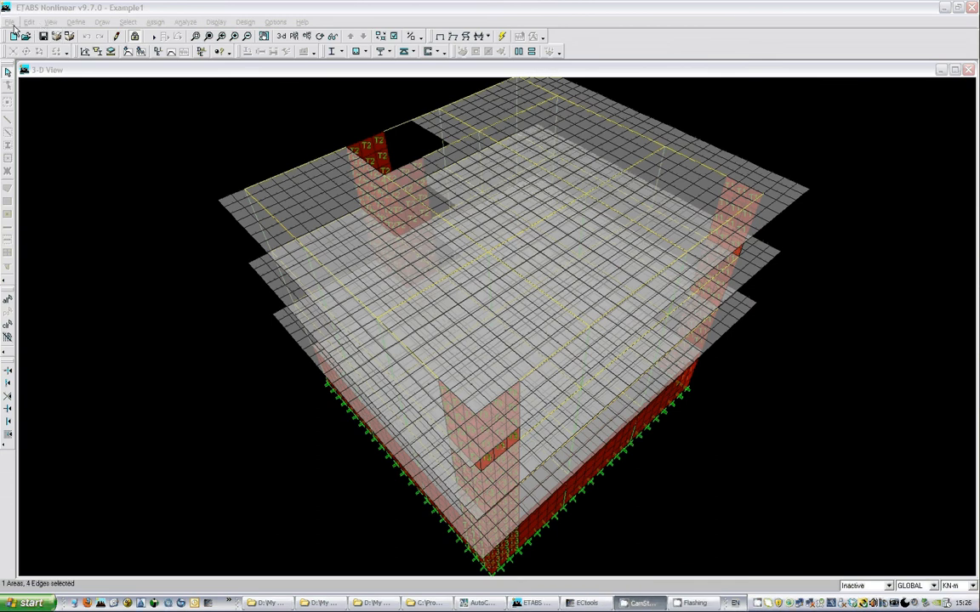
Print analysis output for all six load cases to Example1_Output.txt, replacing the file
{"action": "left_click", "coordinate": [9, 21]}
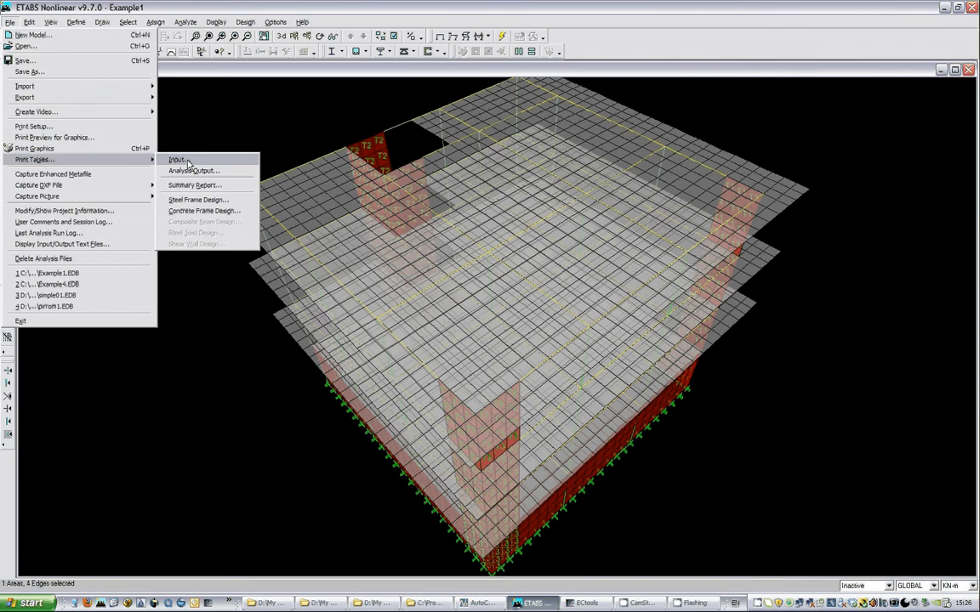
{"action": "left_click", "coordinate": [178, 159]}
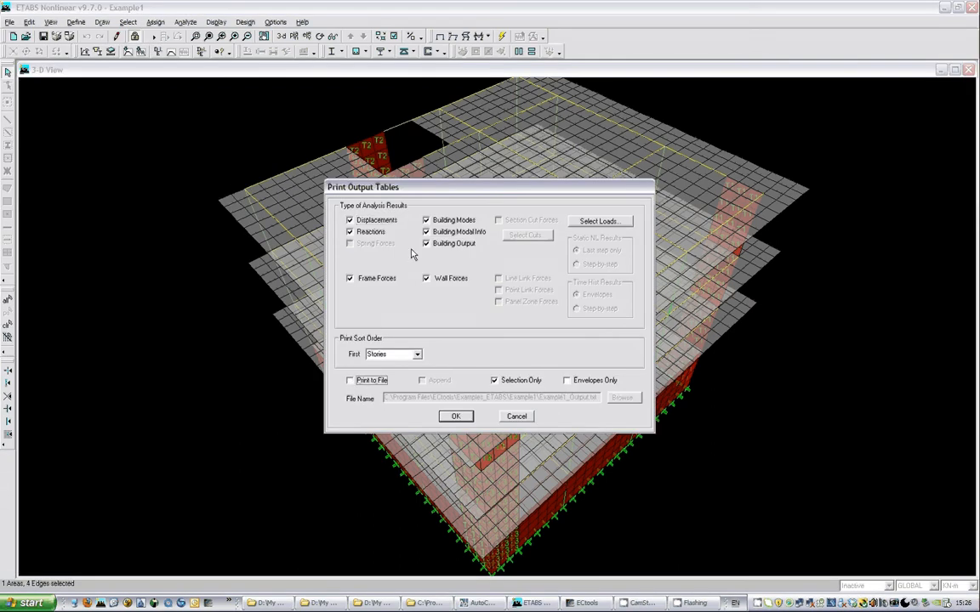
{"action": "left_click", "coordinate": [600, 221]}
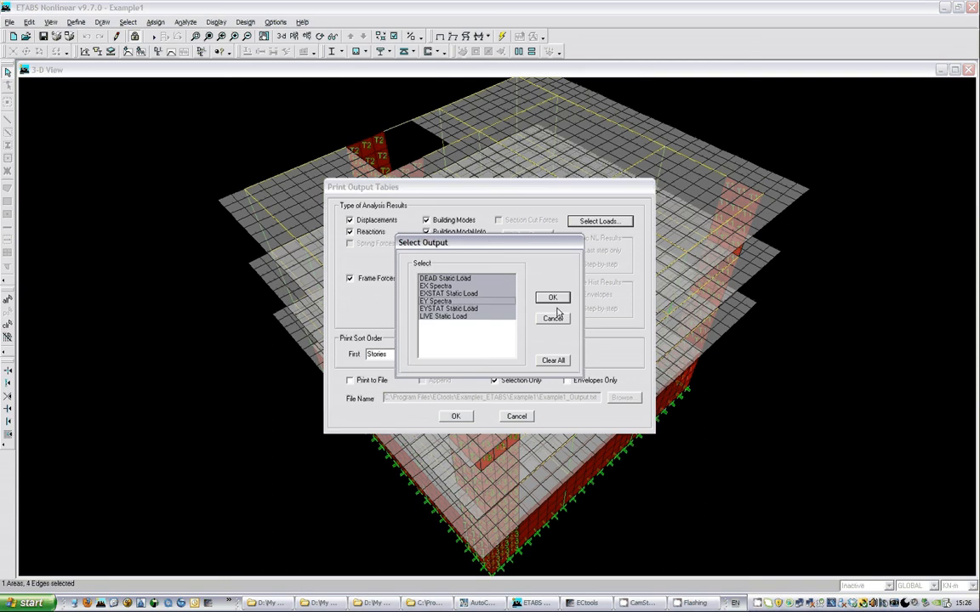
{"action": "left_click", "coordinate": [553, 297]}
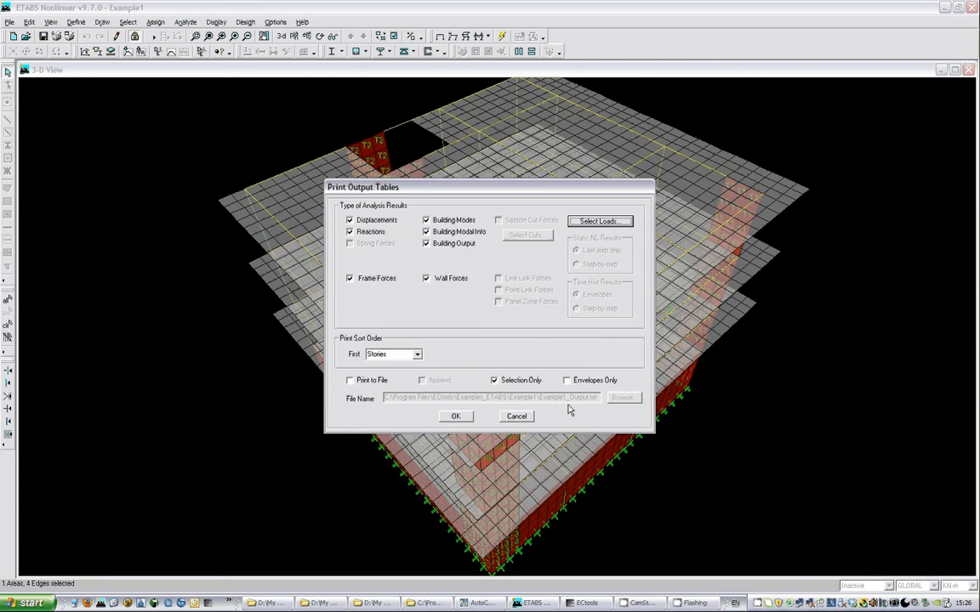
{"action": "left_click", "coordinate": [350, 380]}
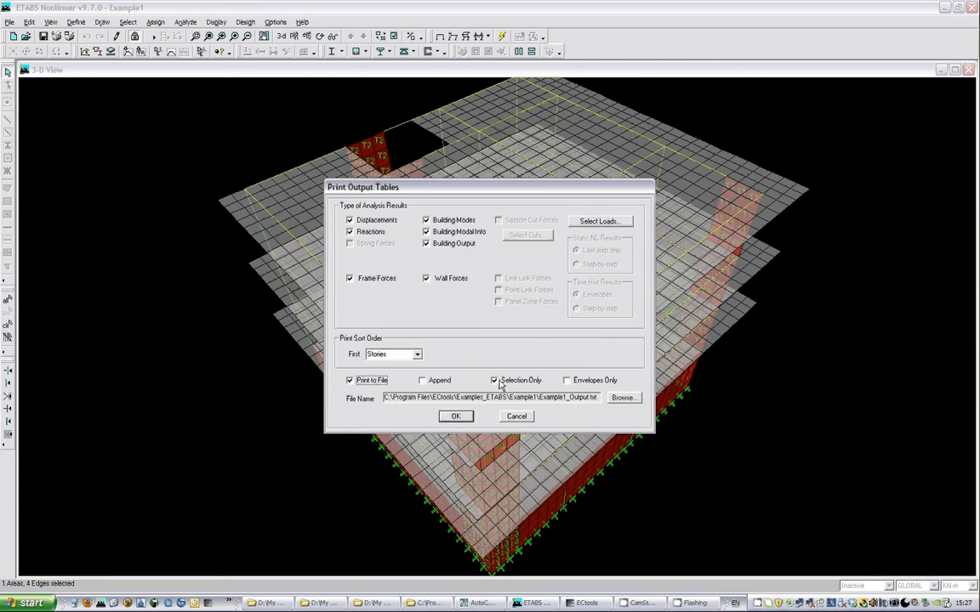
{"action": "left_click", "coordinate": [624, 397]}
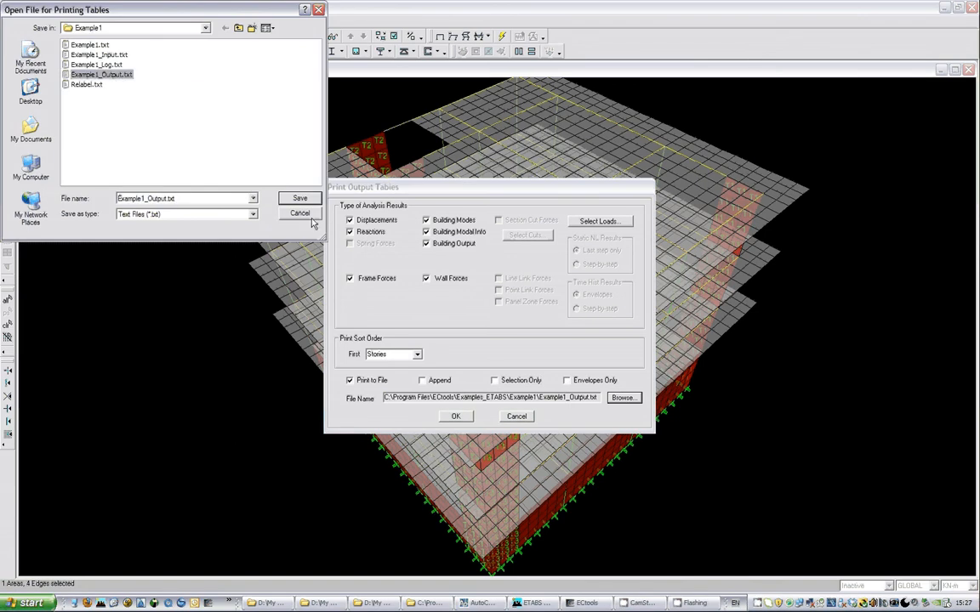
{"action": "mouse_move", "coordinate": [299, 213]}
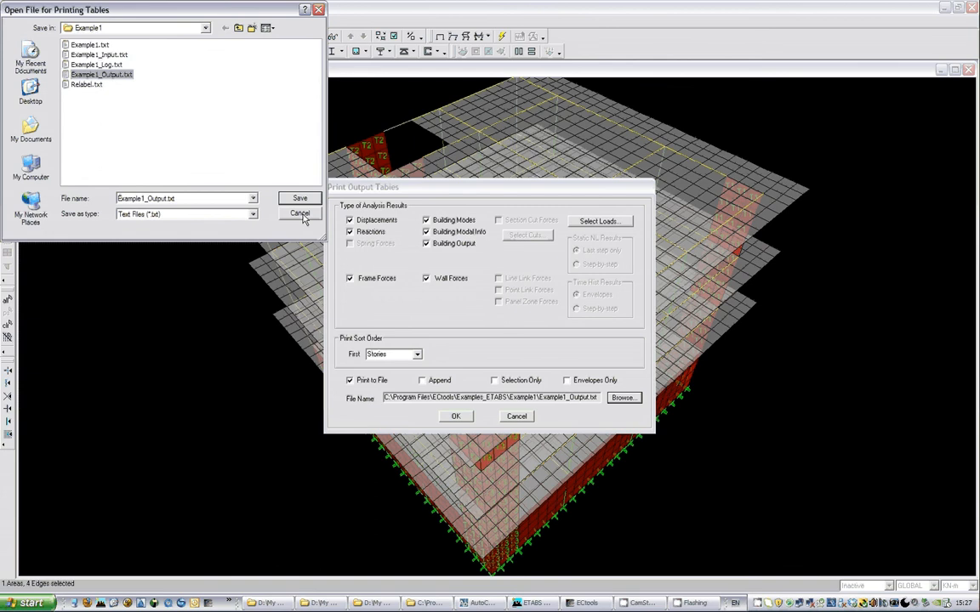
{"action": "left_click", "coordinate": [299, 199]}
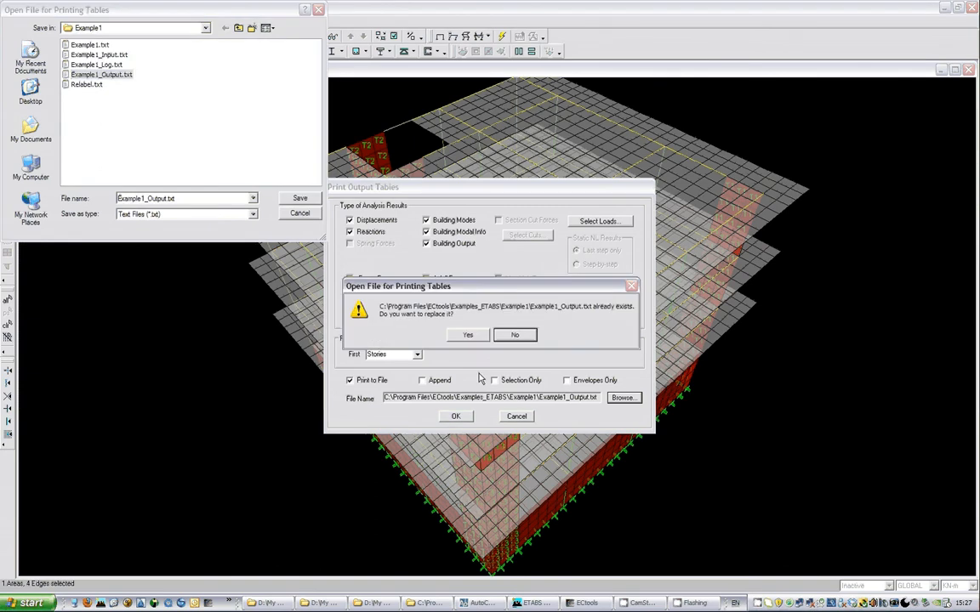
{"action": "left_click", "coordinate": [468, 334]}
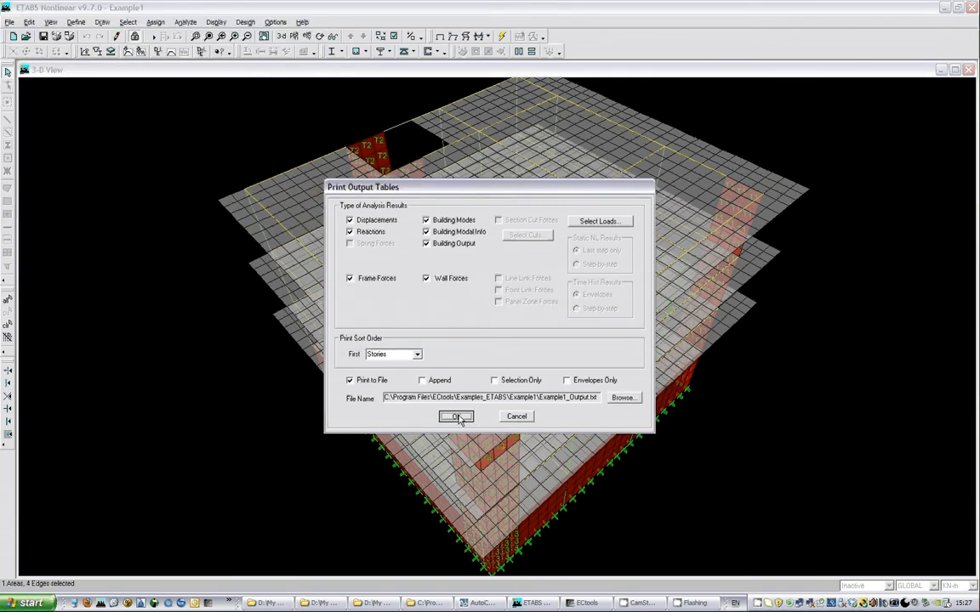
{"action": "left_click", "coordinate": [456, 416]}
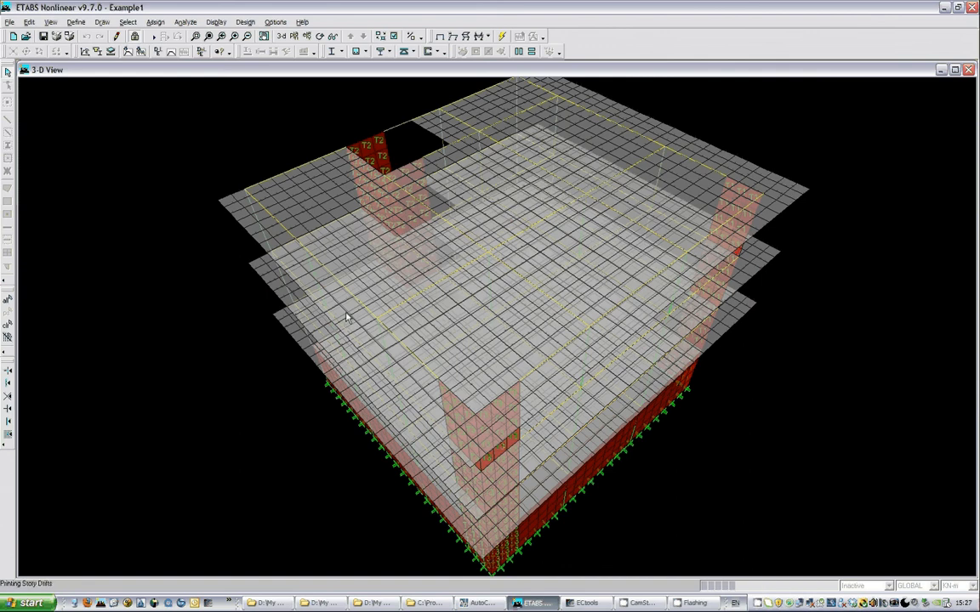
{"action": "mouse_move", "coordinate": [188, 345]}
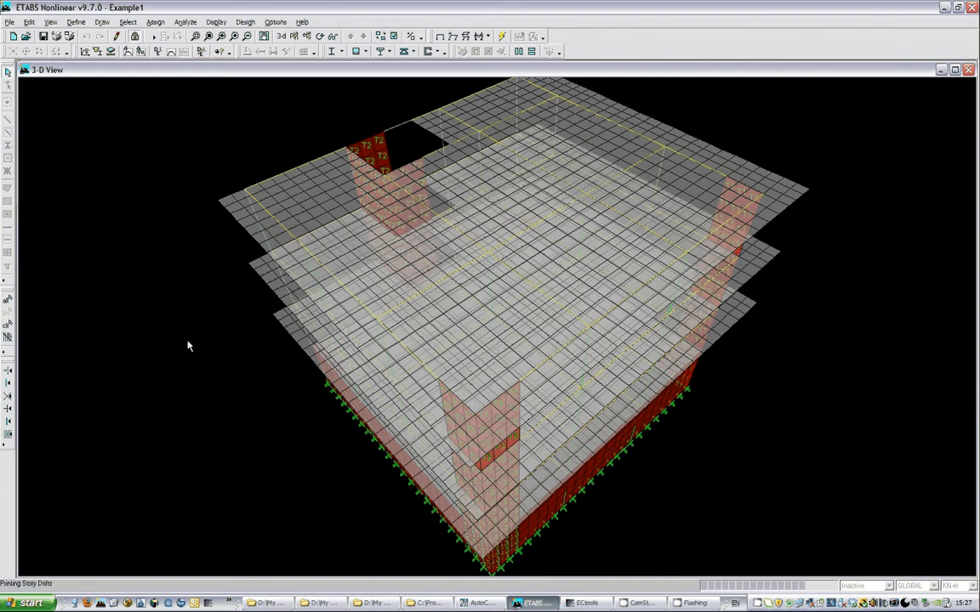
{"action": "mouse_move", "coordinate": [362, 414]}
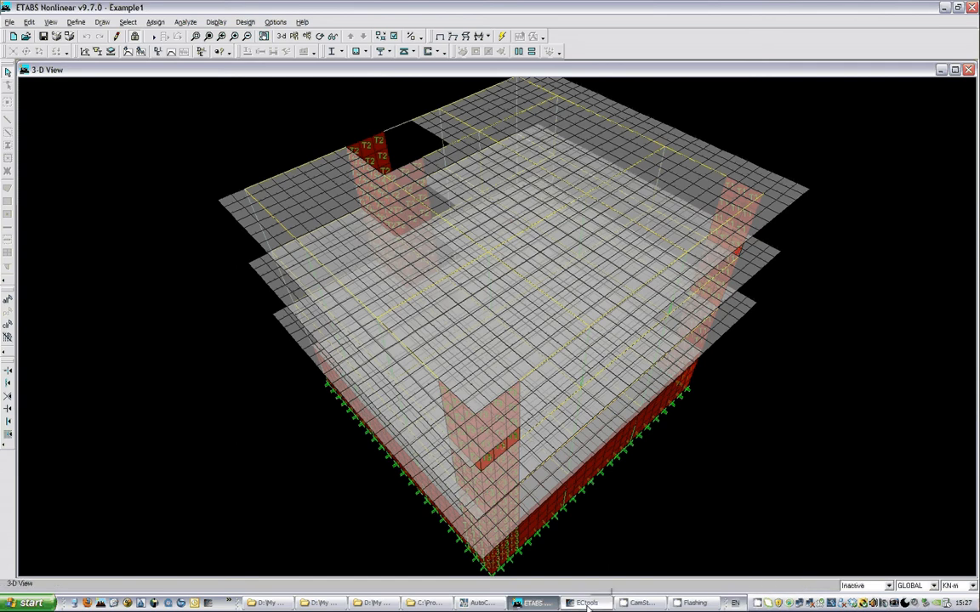
{"action": "mouse_move", "coordinate": [587, 603]}
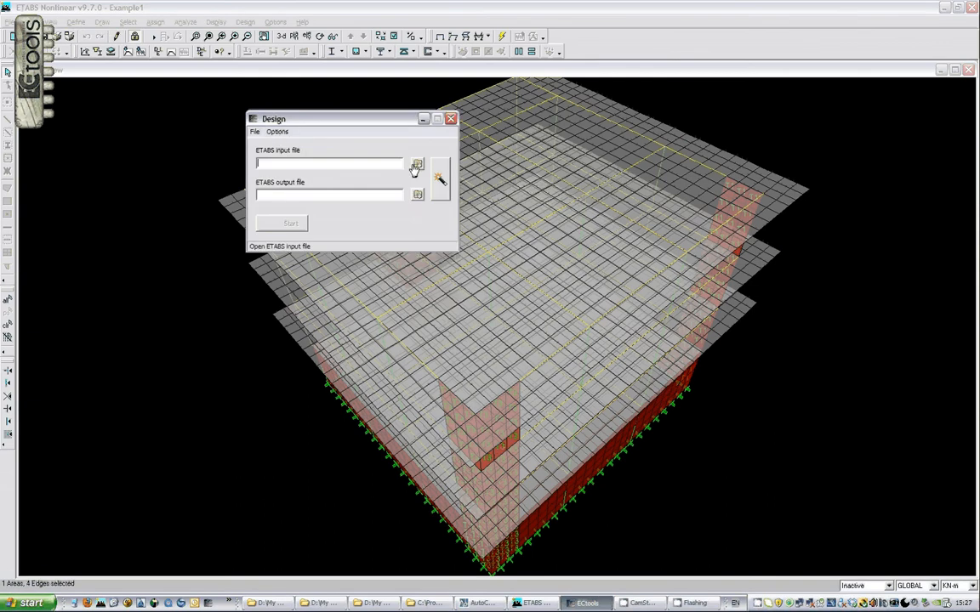
Load Example1_Input.txt and Example1_Output.txt, keeping English as the report language
{"action": "left_click", "coordinate": [417, 163]}
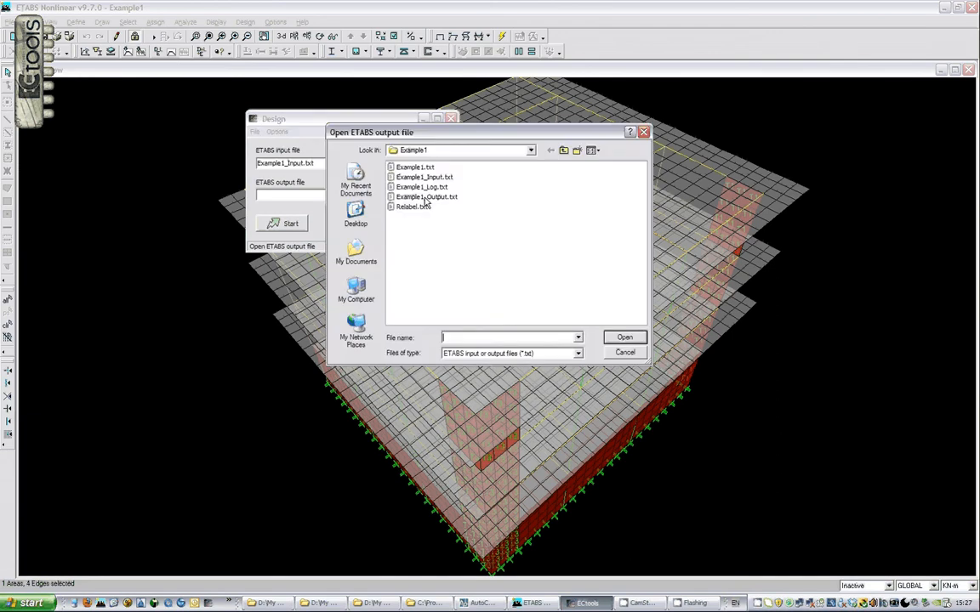
{"action": "left_click", "coordinate": [277, 132]}
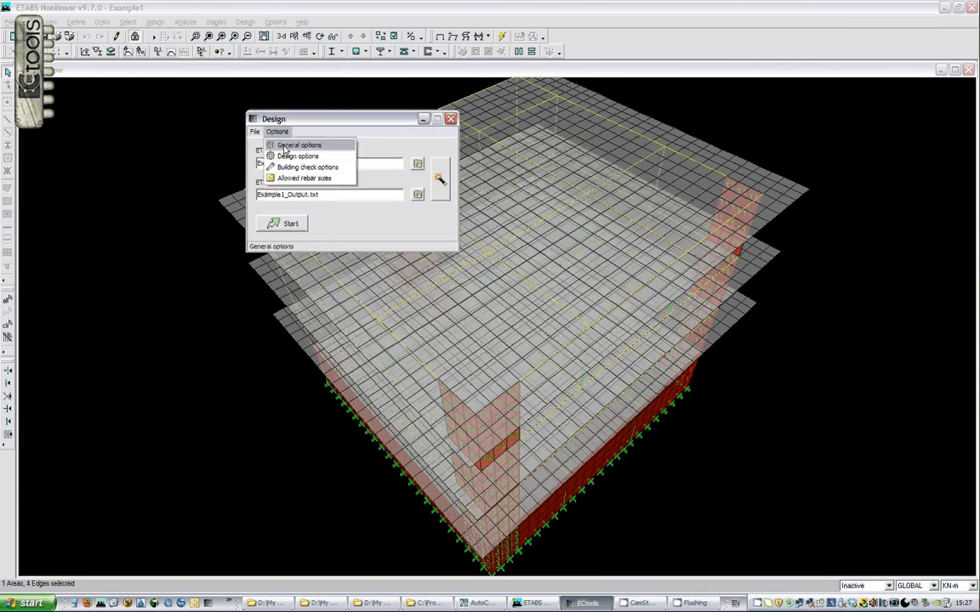
{"action": "left_click", "coordinate": [298, 144]}
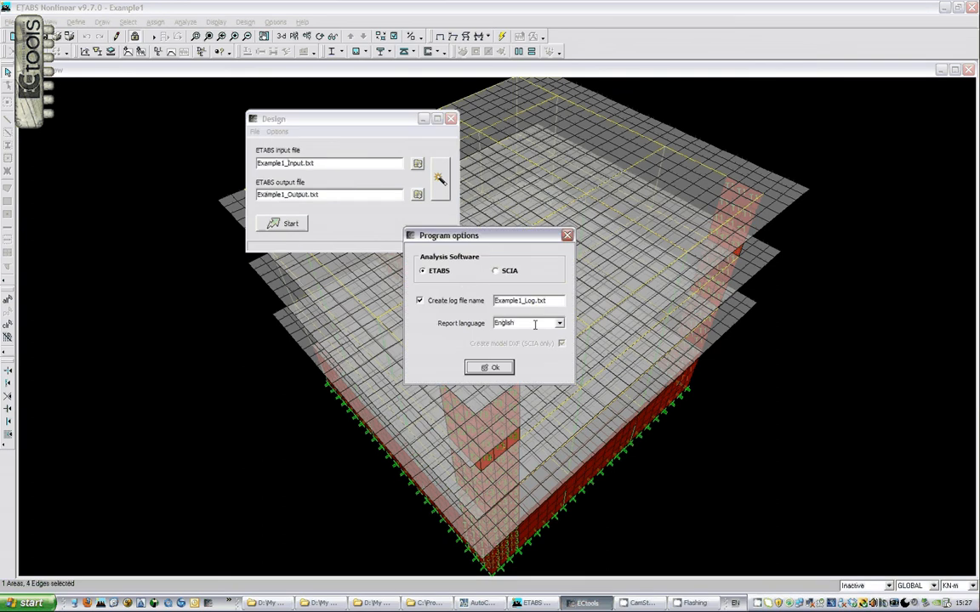
{"action": "left_click", "coordinate": [559, 324]}
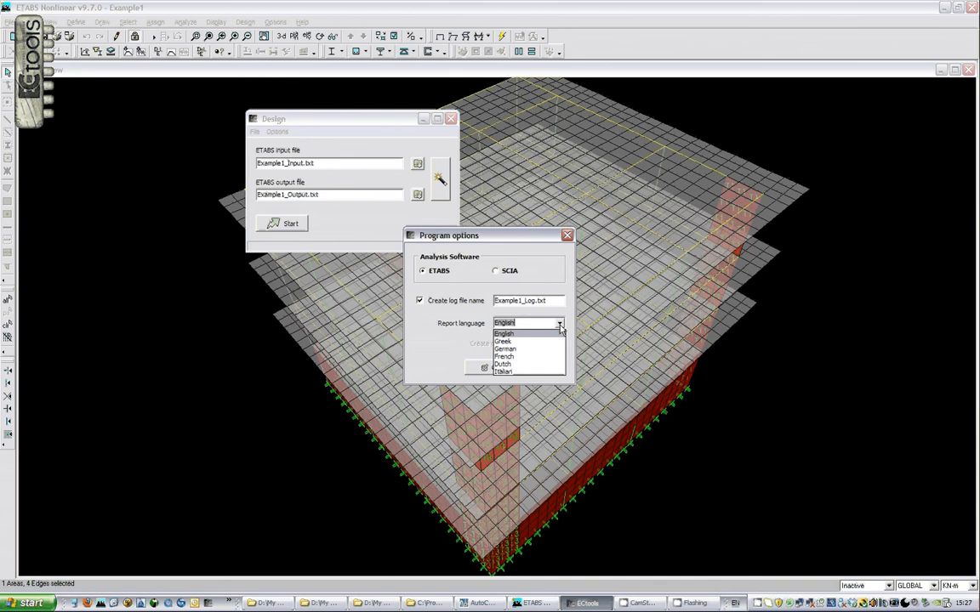
{"action": "left_click", "coordinate": [567, 235]}
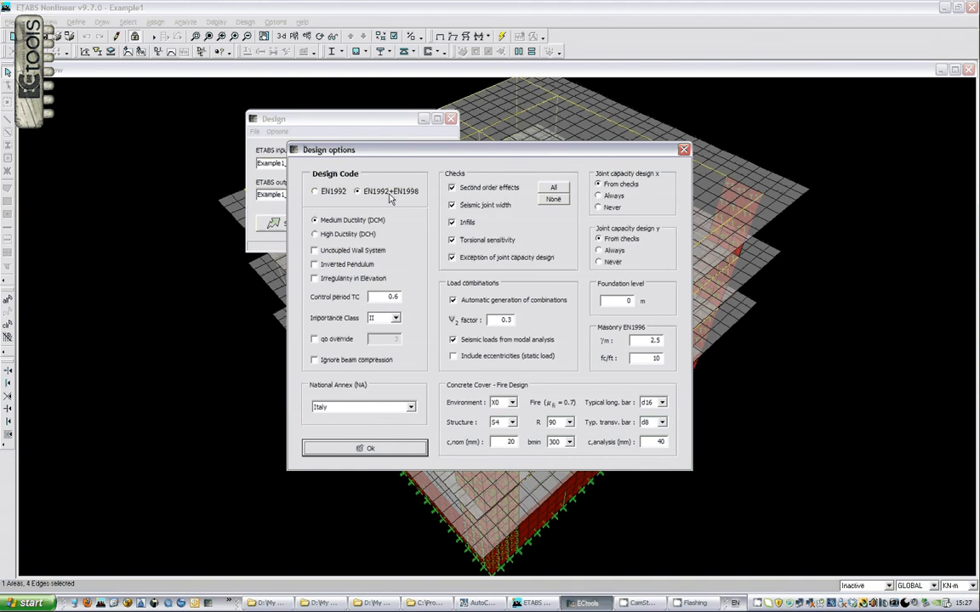
{"action": "mouse_move", "coordinate": [377, 281]}
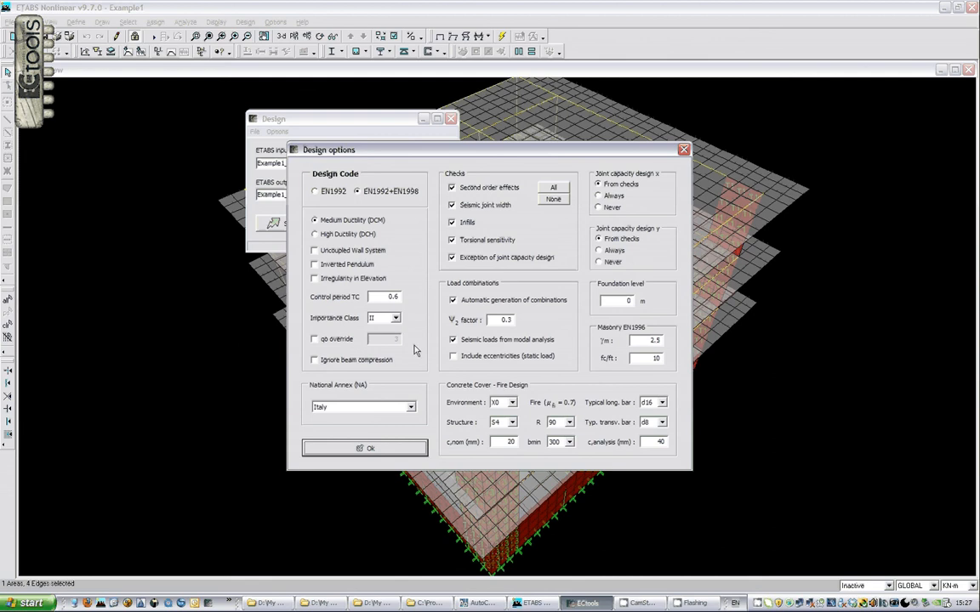
Keep Italy in the National Annex dropdown of the design options
{"action": "left_click", "coordinate": [410, 407]}
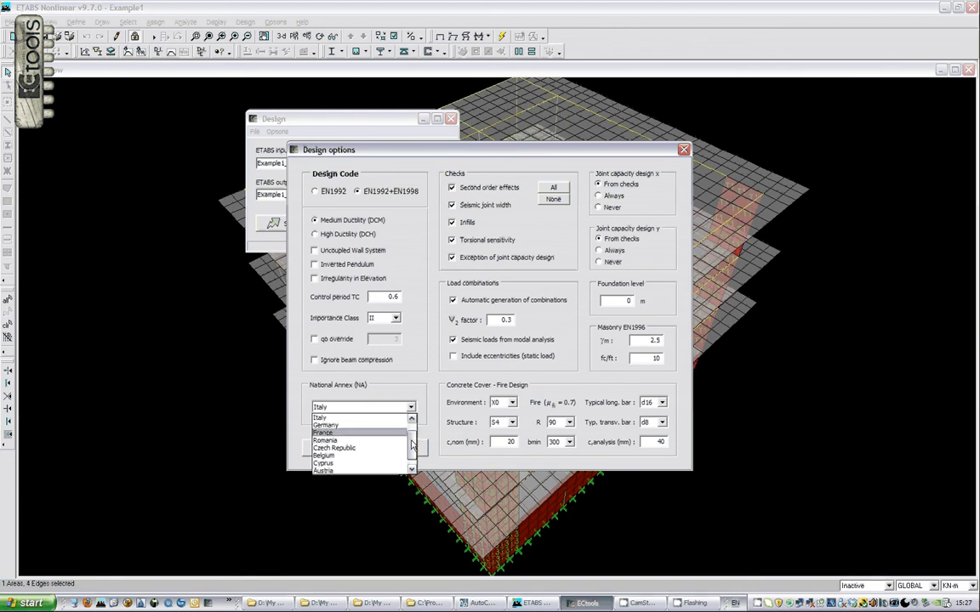
{"action": "left_click", "coordinate": [412, 447]}
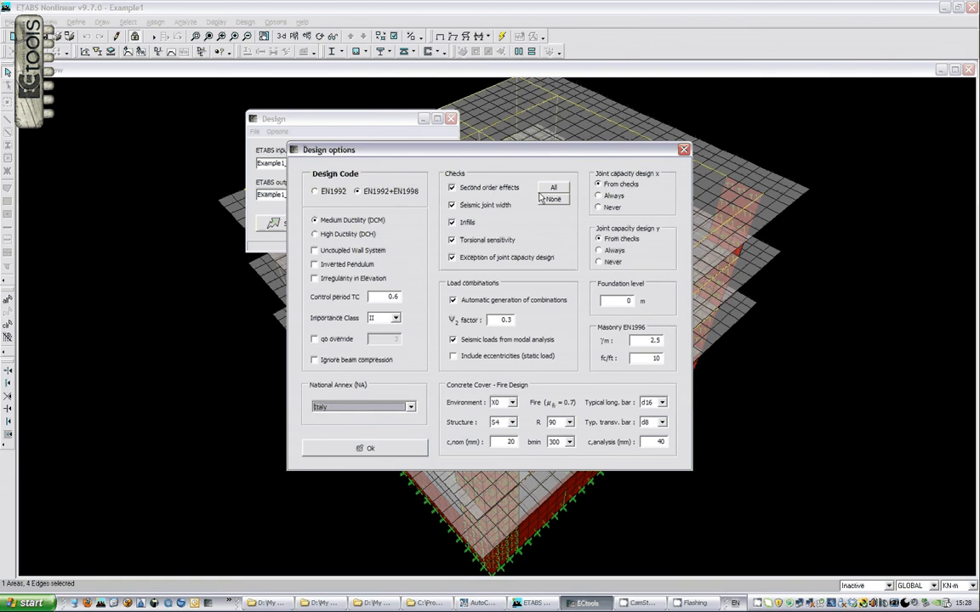
{"action": "mouse_move", "coordinate": [511, 213]}
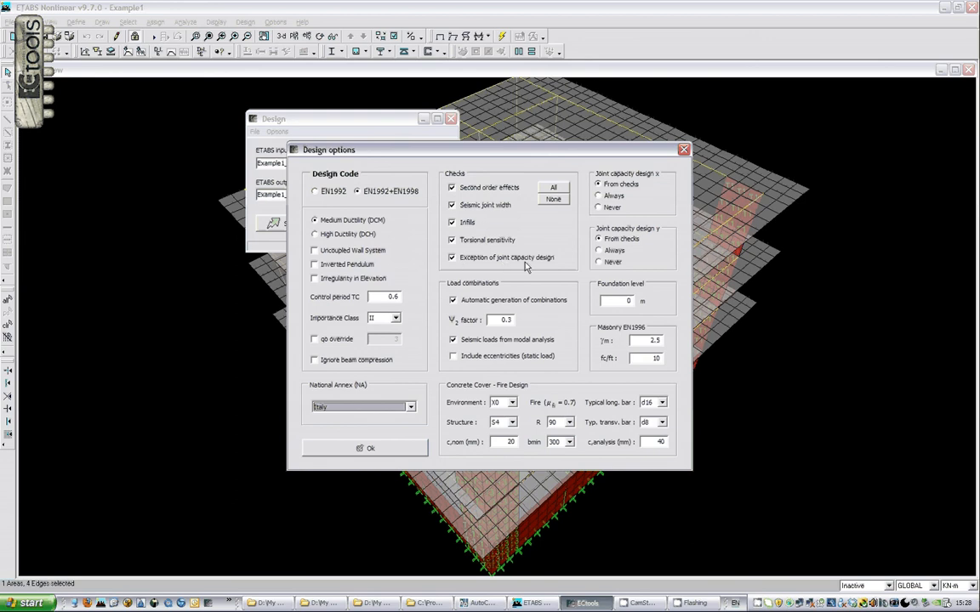
{"action": "mouse_move", "coordinate": [543, 333]}
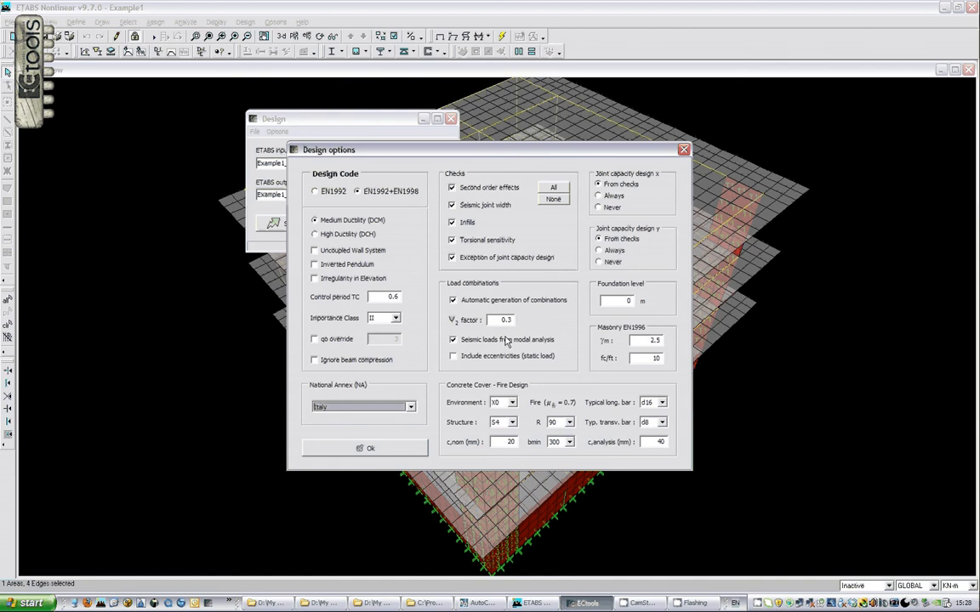
{"action": "mouse_move", "coordinate": [531, 347]}
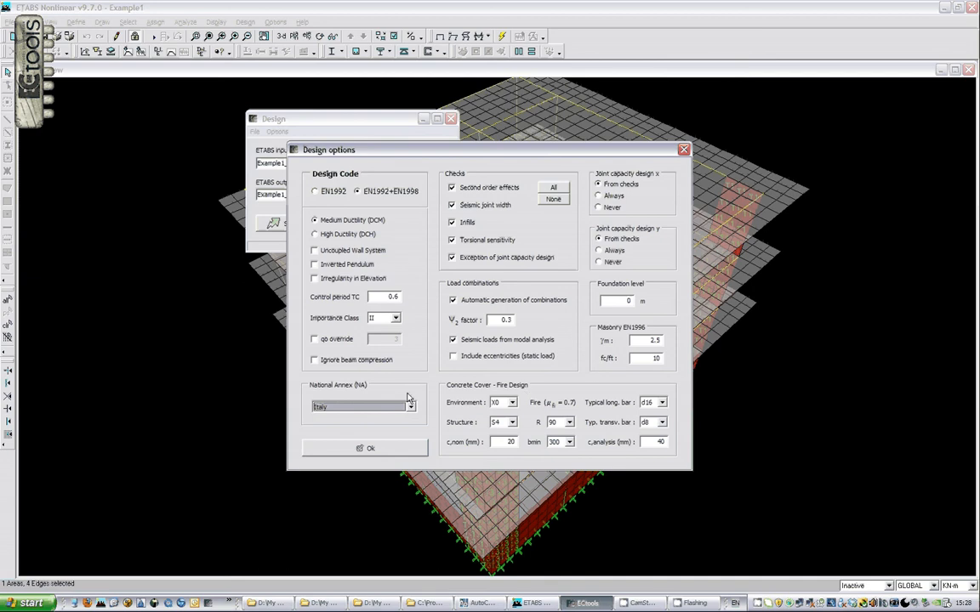
{"action": "mouse_move", "coordinate": [527, 430]}
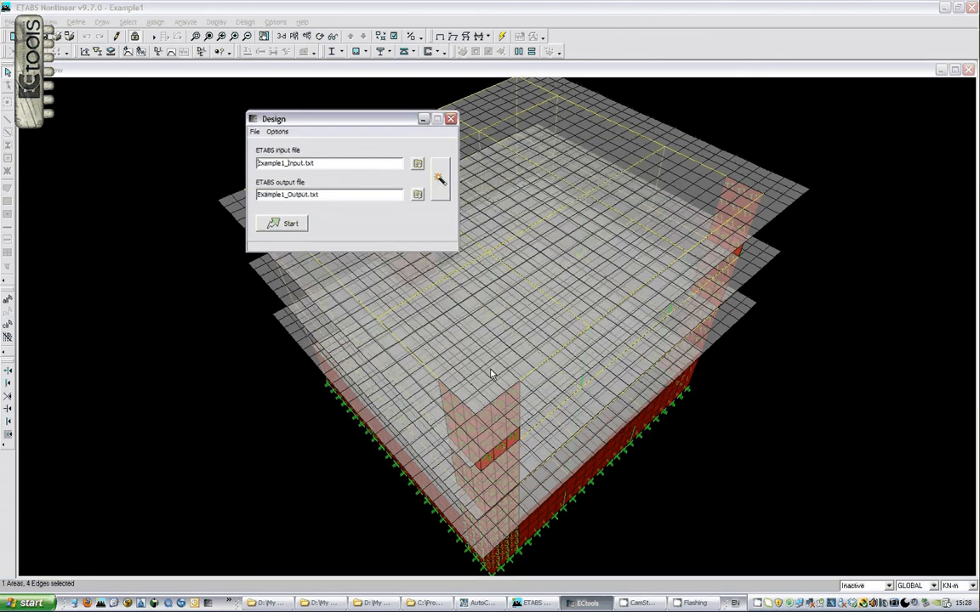
Save the design project over Example1.etp
{"action": "left_click", "coordinate": [254, 131]}
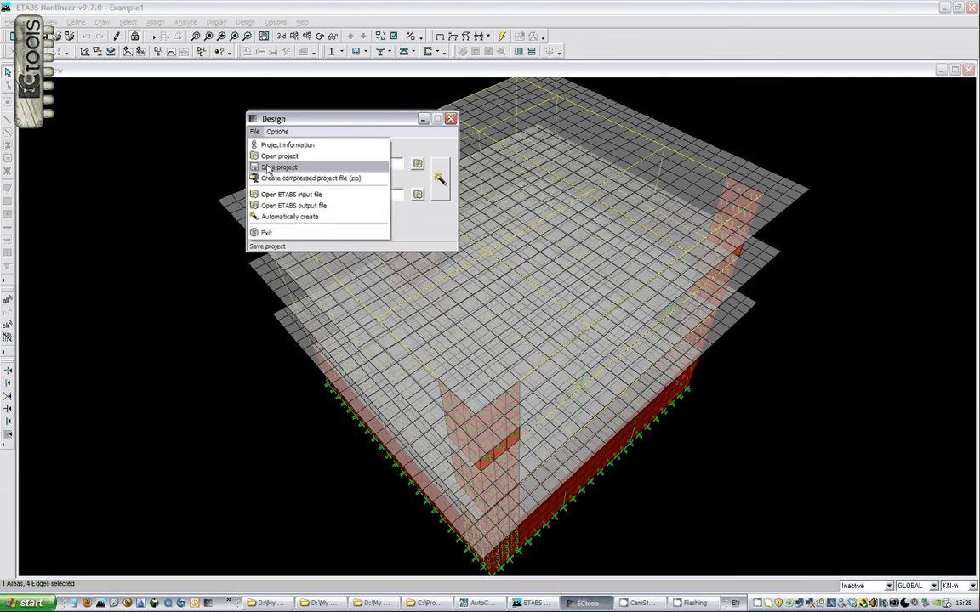
{"action": "left_click", "coordinate": [279, 167]}
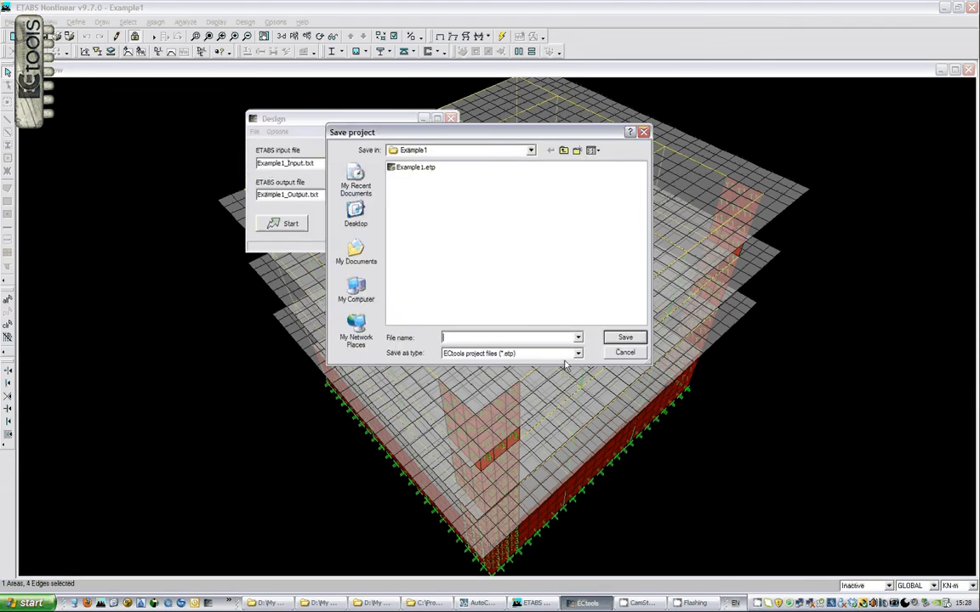
{"action": "left_click", "coordinate": [625, 352]}
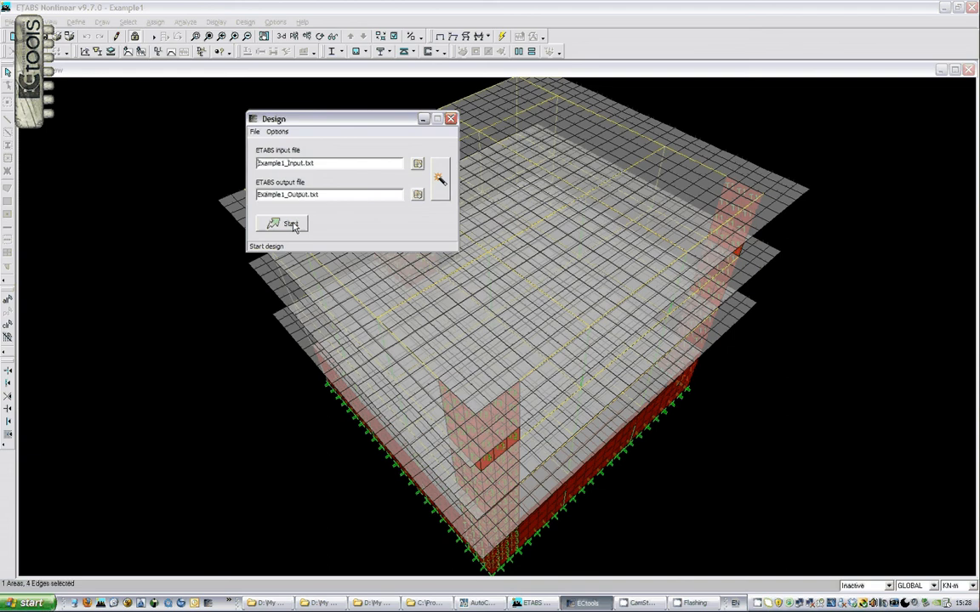
Start the import, leave C20 unchanged, review sections, beams and walls, then accept
{"action": "left_click", "coordinate": [285, 223]}
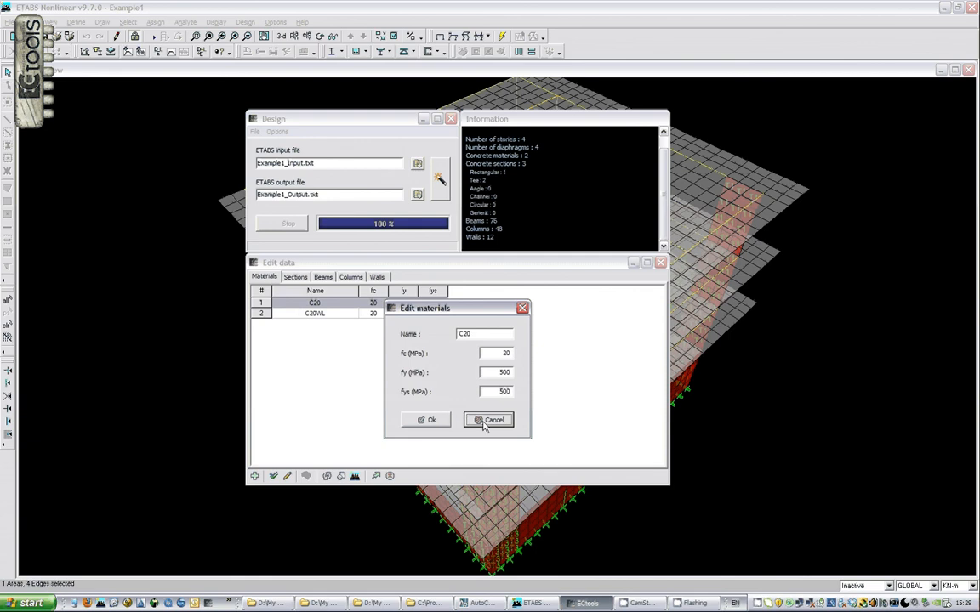
{"action": "left_click", "coordinate": [489, 420]}
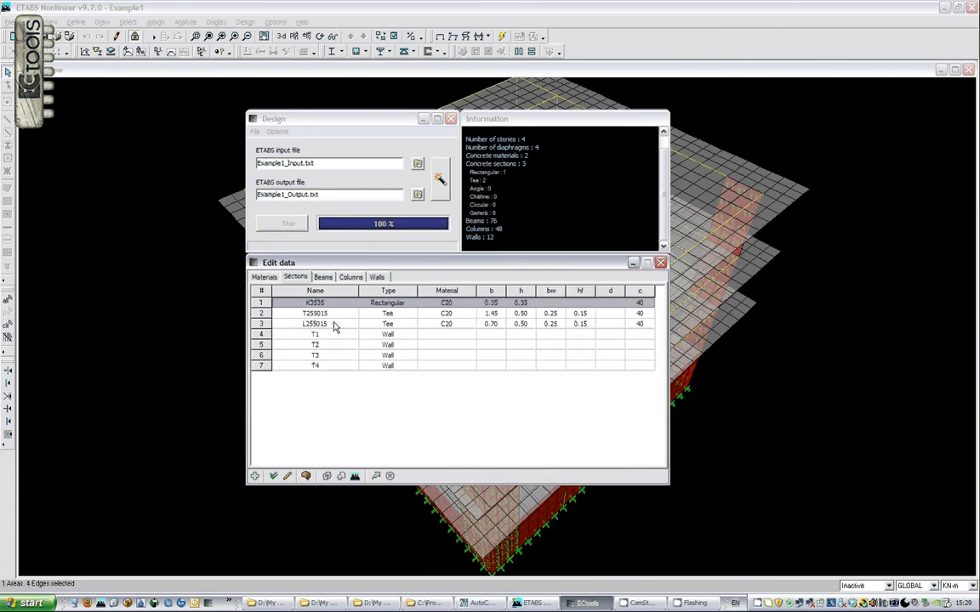
{"action": "left_click", "coordinate": [340, 344]}
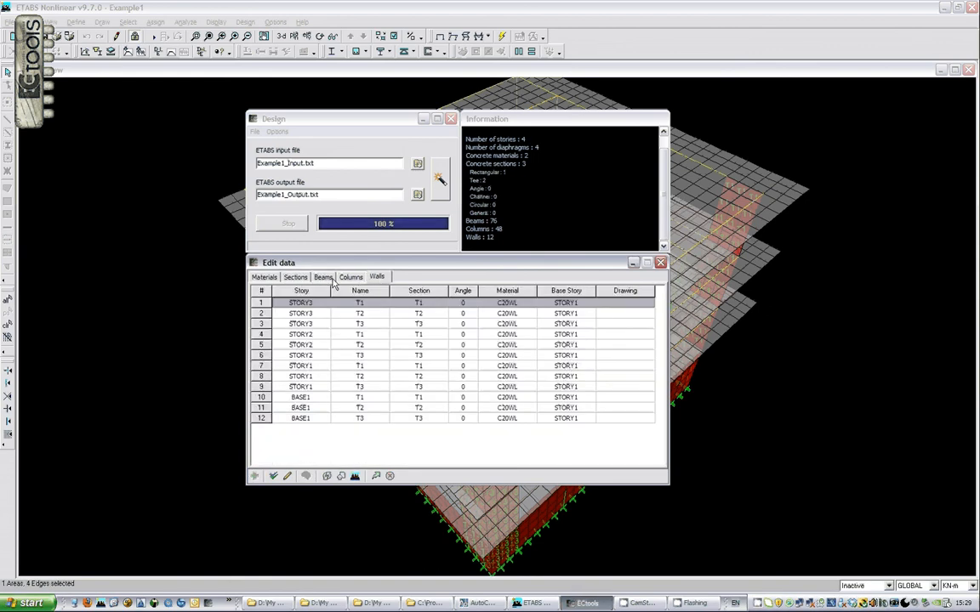
{"action": "left_click", "coordinate": [323, 276]}
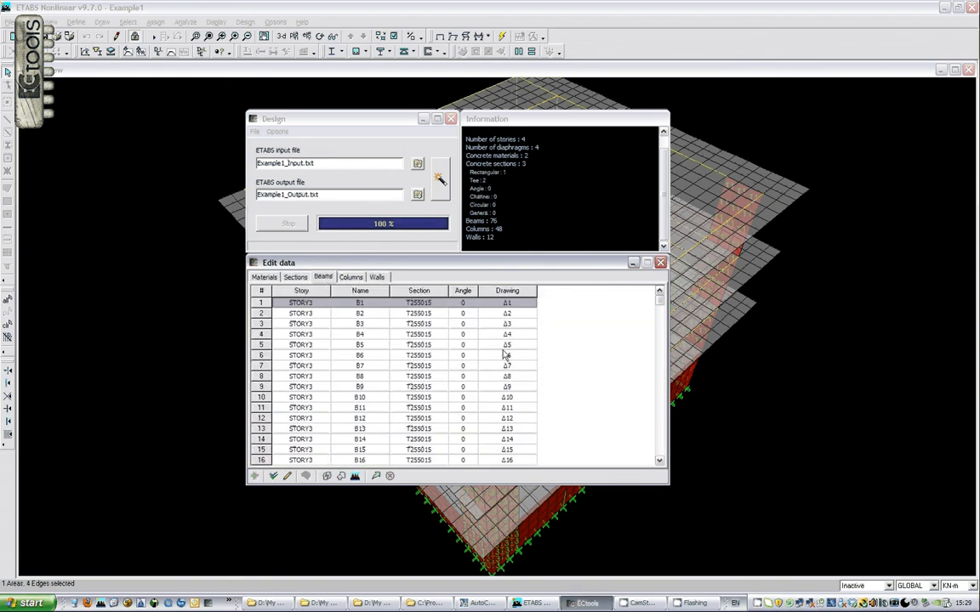
{"action": "left_click", "coordinate": [350, 276]}
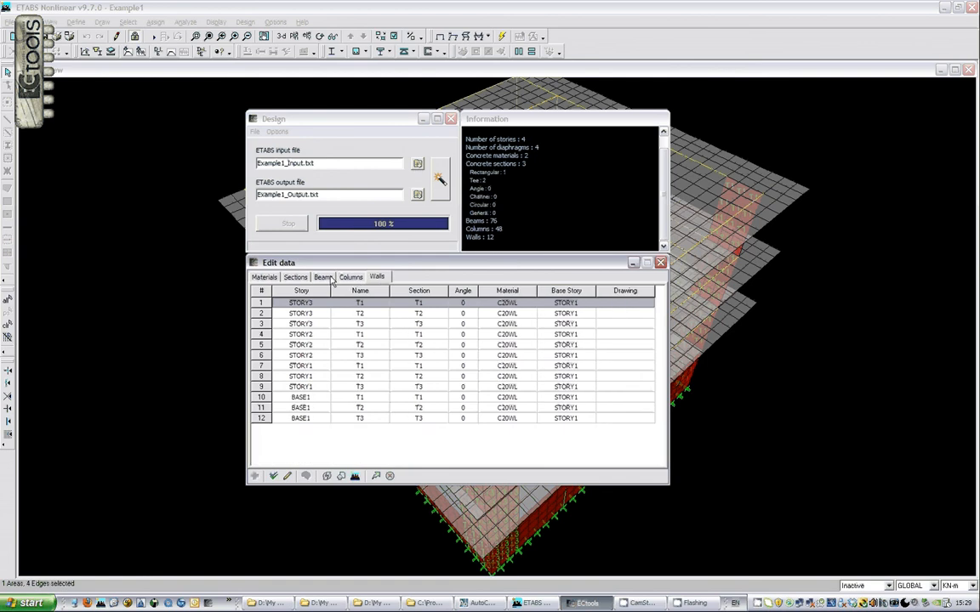
{"action": "left_click", "coordinate": [295, 277]}
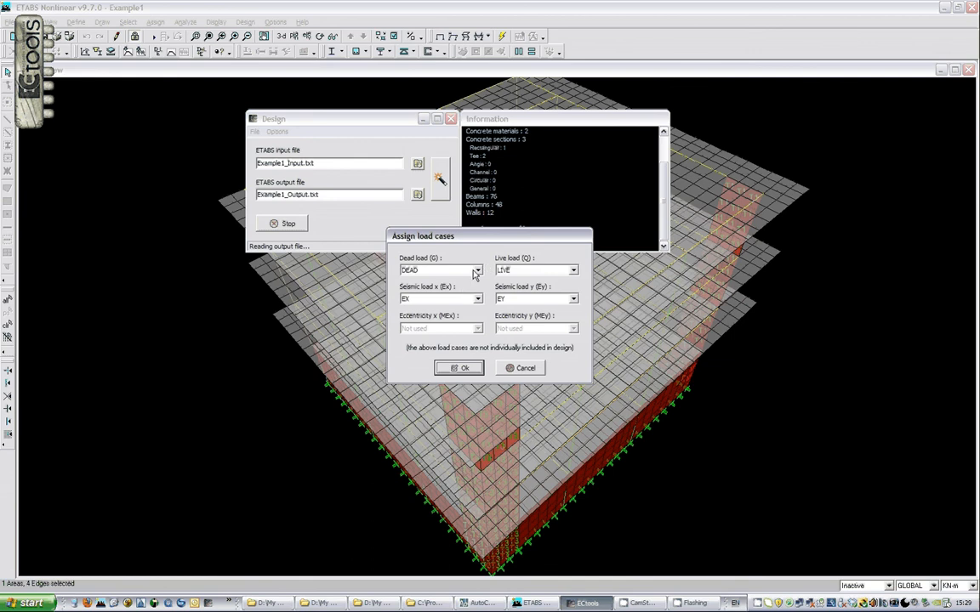
{"action": "mouse_move", "coordinate": [437, 271]}
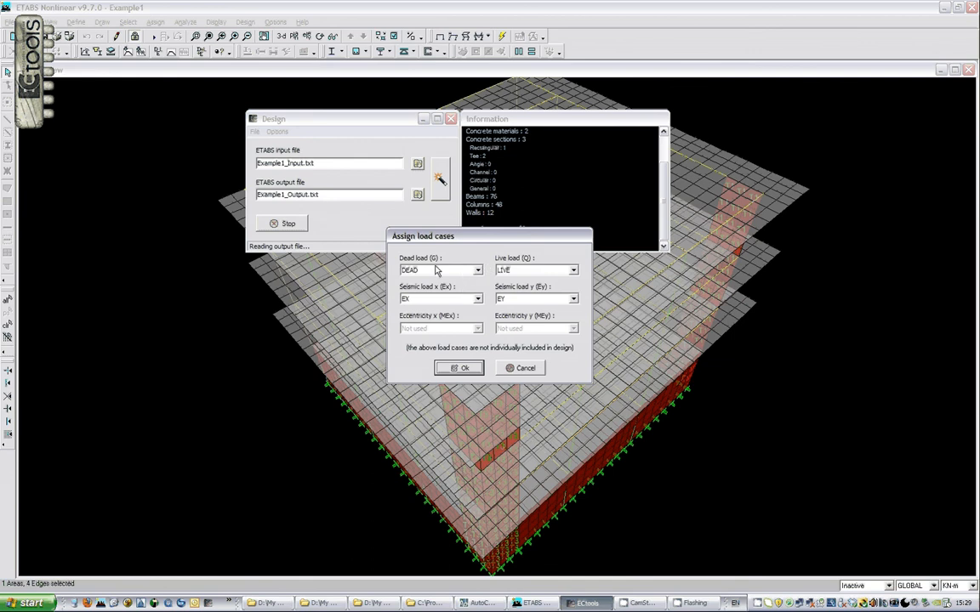
{"action": "mouse_move", "coordinate": [529, 279]}
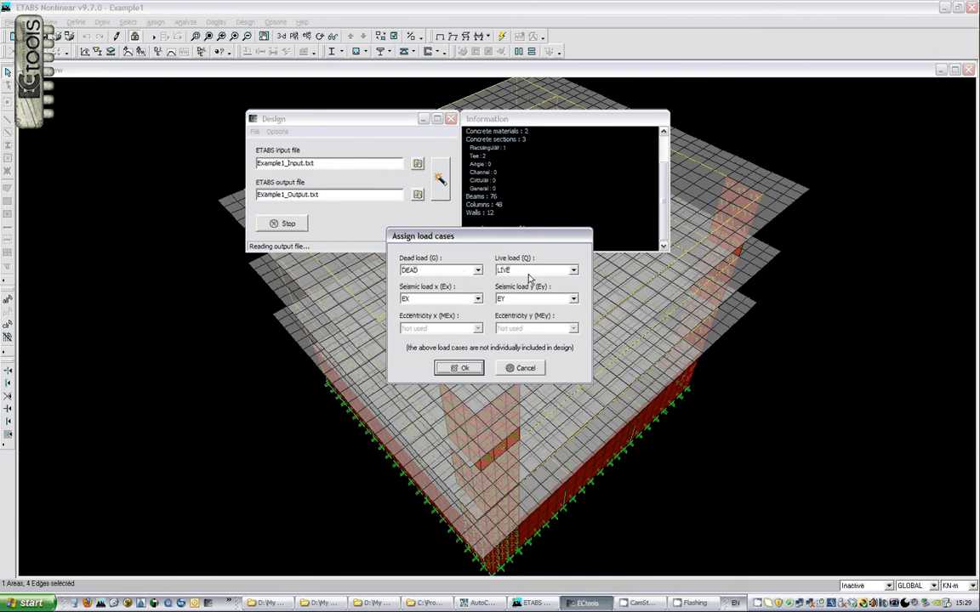
Confirm DEAD, LIVE, EX and EY as the design load cases
{"action": "left_click", "coordinate": [459, 368]}
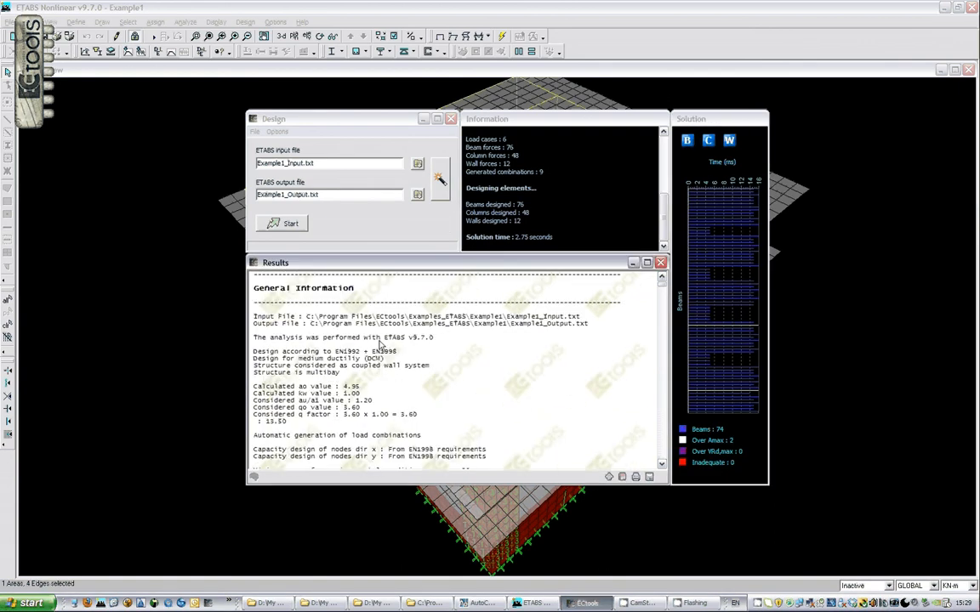
{"action": "mouse_move", "coordinate": [393, 376]}
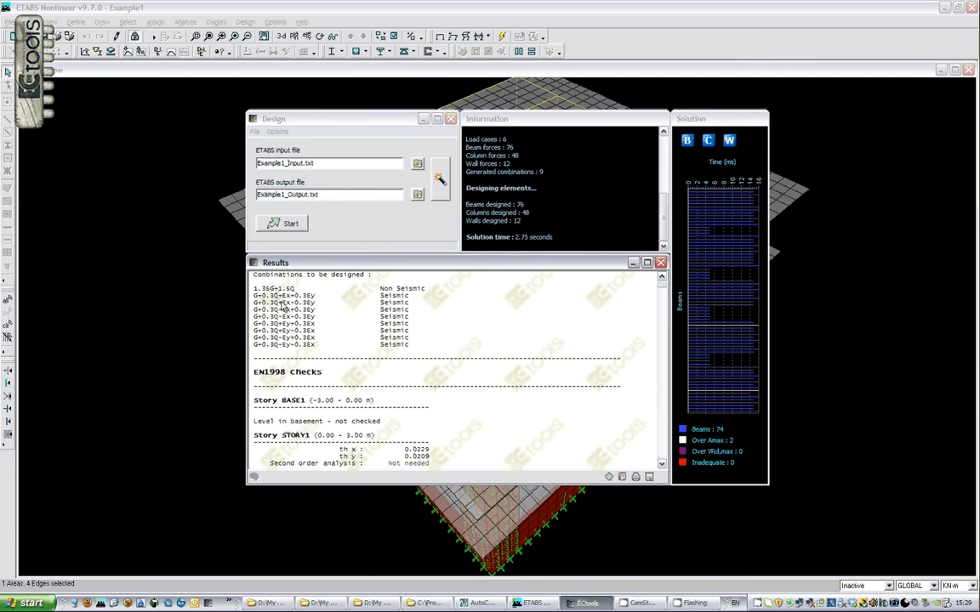
{"action": "mouse_move", "coordinate": [346, 356]}
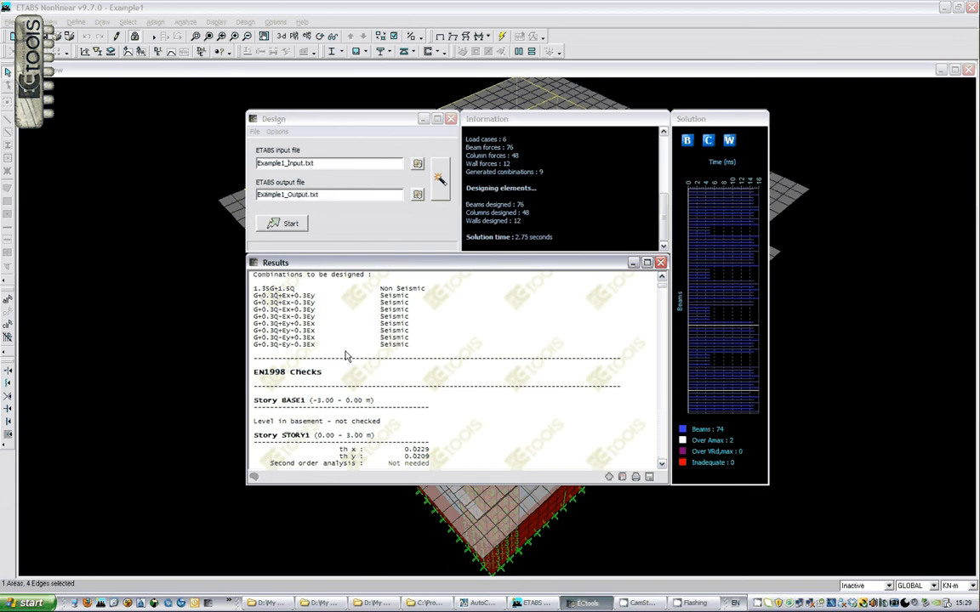
Scroll the report past the EN1998 checks to the EN1992-1-2 fire resistance section
{"action": "scroll", "scroll_direction": "down", "scroll_amount": 3}
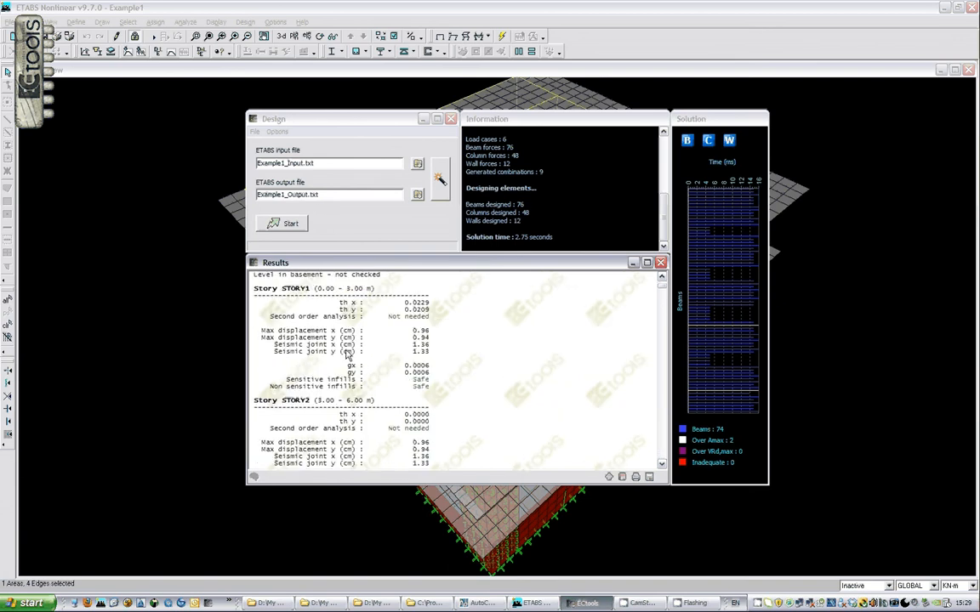
{"action": "scroll", "scroll_direction": "down", "scroll_amount": 3}
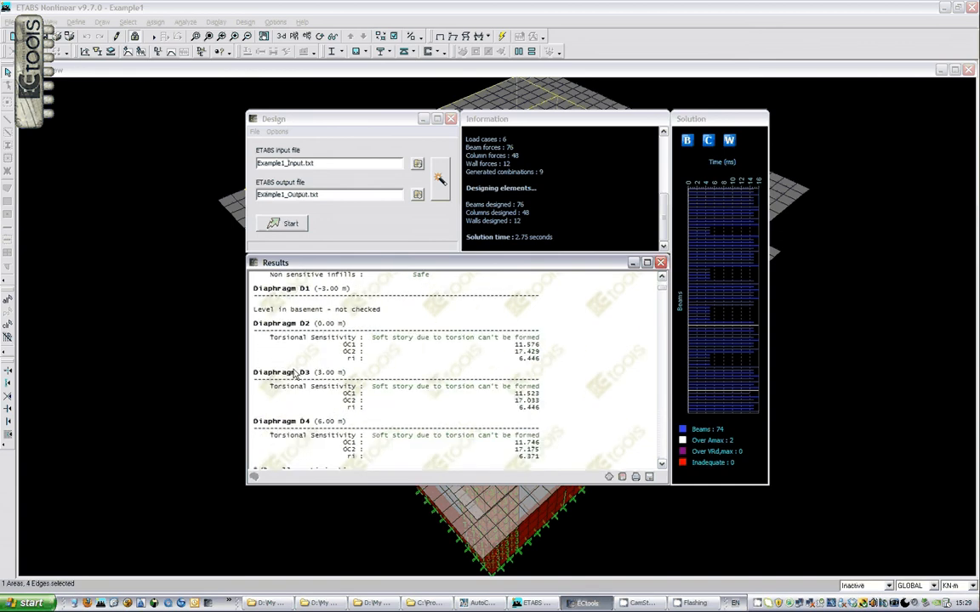
{"action": "scroll", "scroll_direction": "down", "scroll_amount": 3}
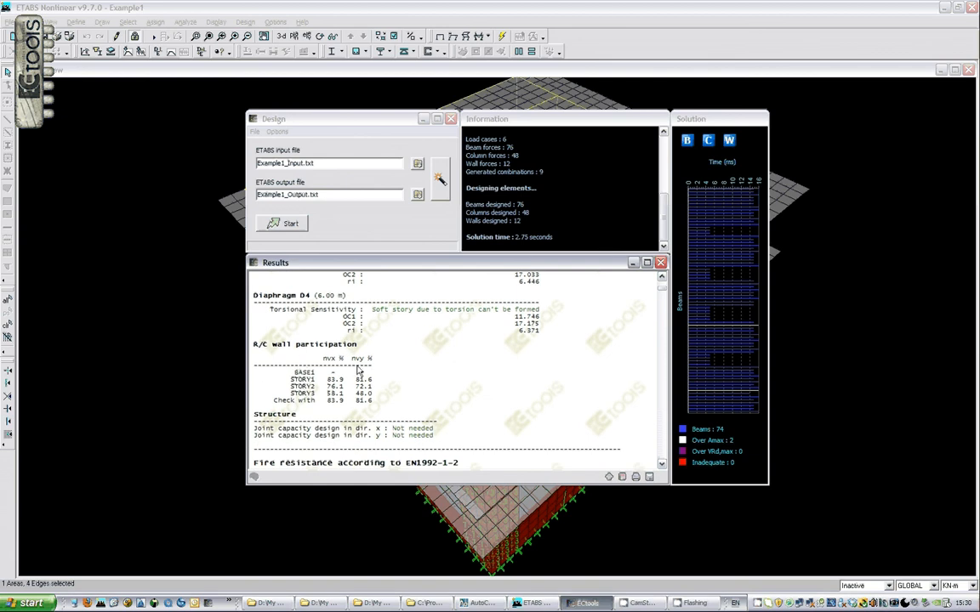
{"action": "mouse_move", "coordinate": [333, 433]}
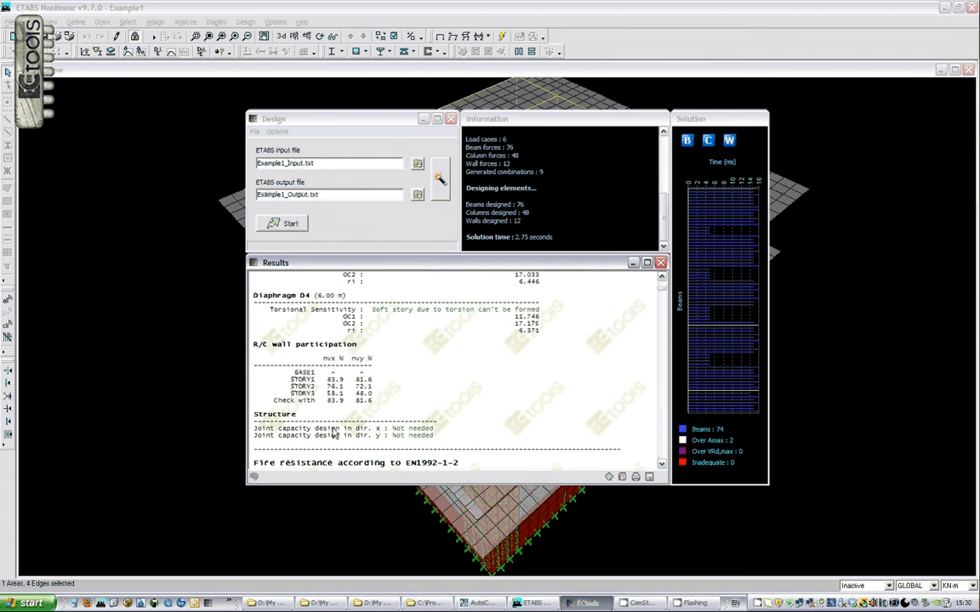
{"action": "mouse_move", "coordinate": [335, 437]}
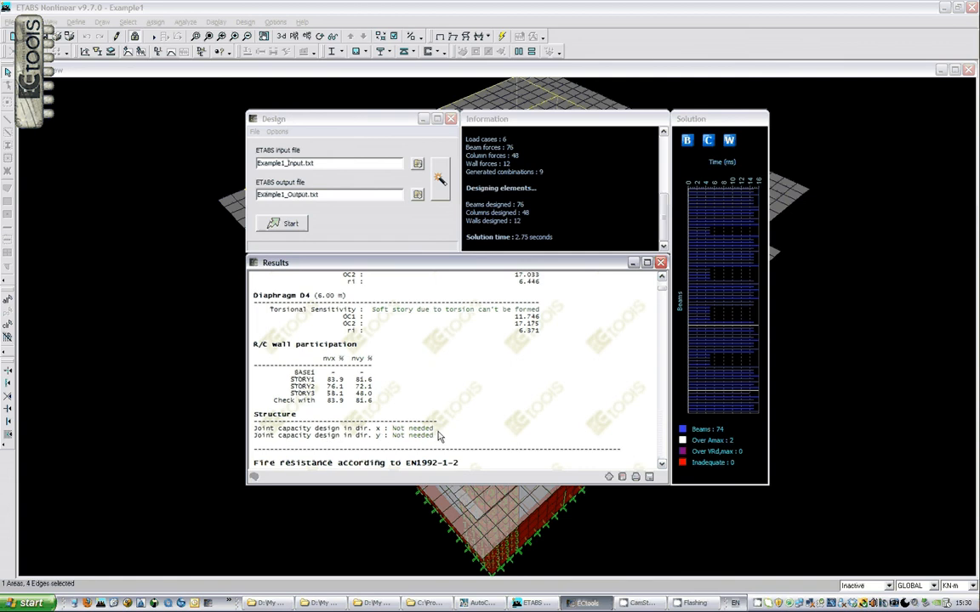
{"action": "scroll", "scroll_direction": "down", "scroll_amount": 3}
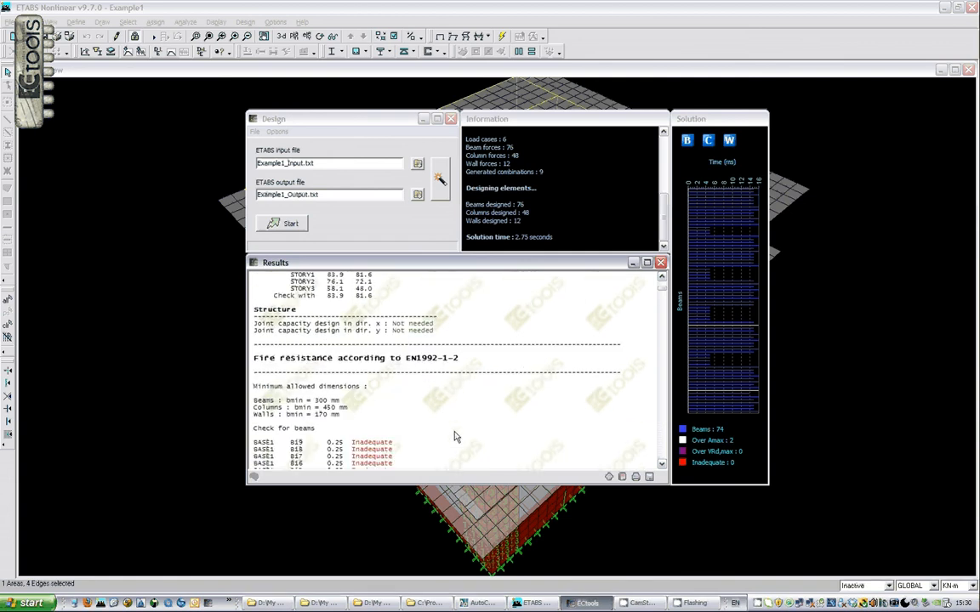
{"action": "mouse_move", "coordinate": [697, 137]}
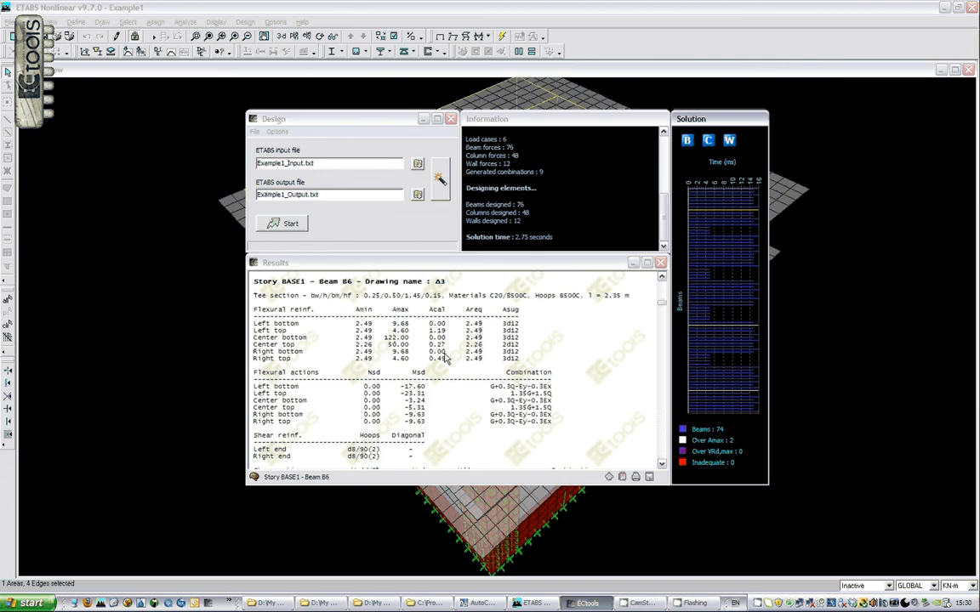
{"action": "mouse_move", "coordinate": [311, 332]}
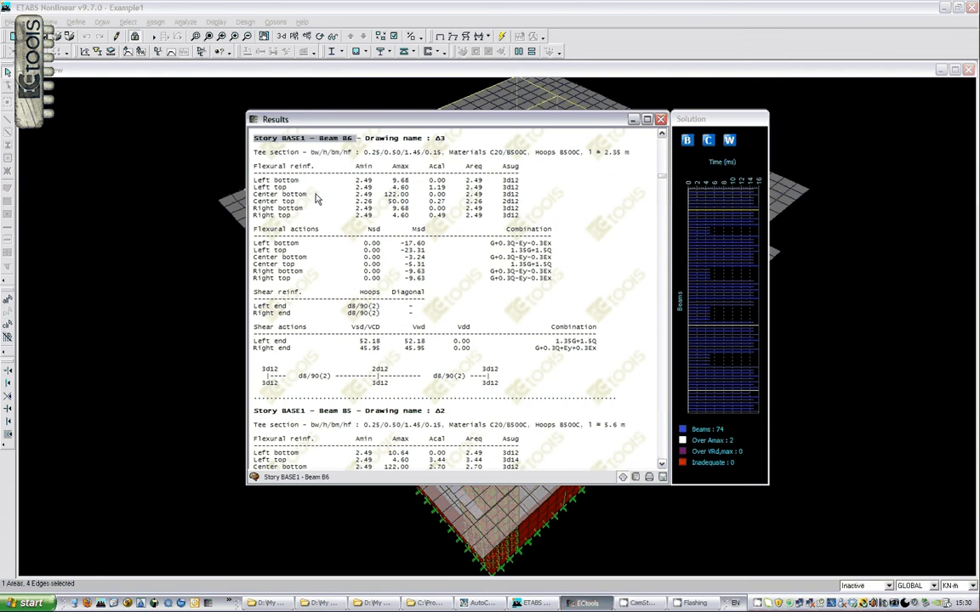
{"action": "mouse_move", "coordinate": [730, 244]}
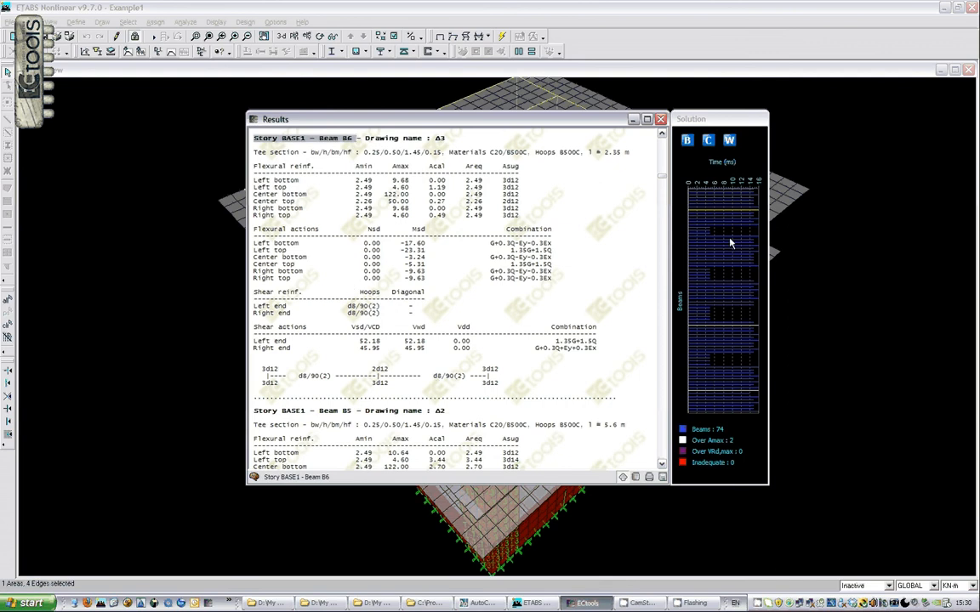
Jump to beam B6 of story BASE1 in the detailed reinforcement results
{"action": "left_click", "coordinate": [706, 140]}
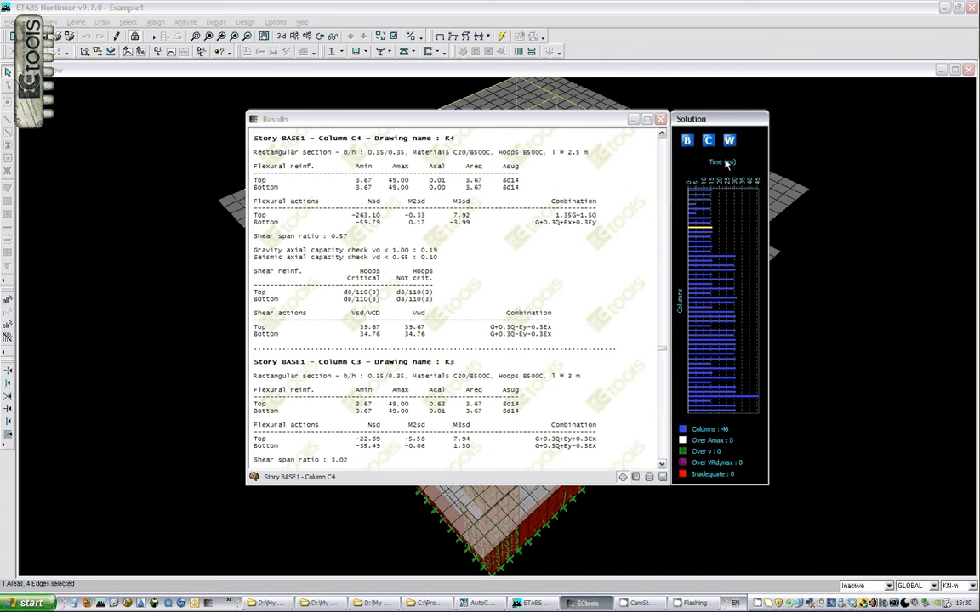
List the wall design results, starting at wall T3 of STORY1 (9 walls, 3 inadequate)
{"action": "left_click", "coordinate": [729, 140]}
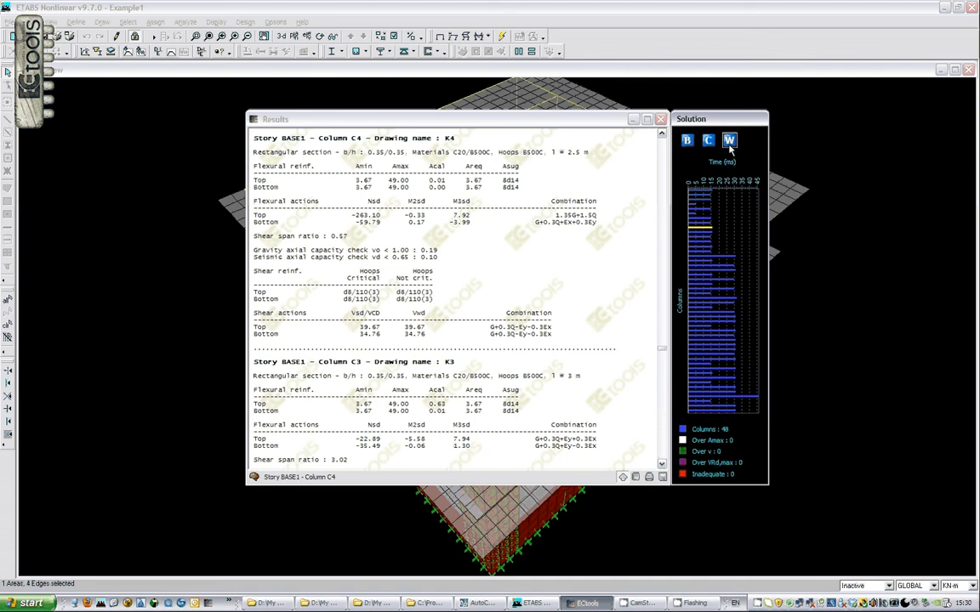
{"action": "left_click", "coordinate": [729, 140]}
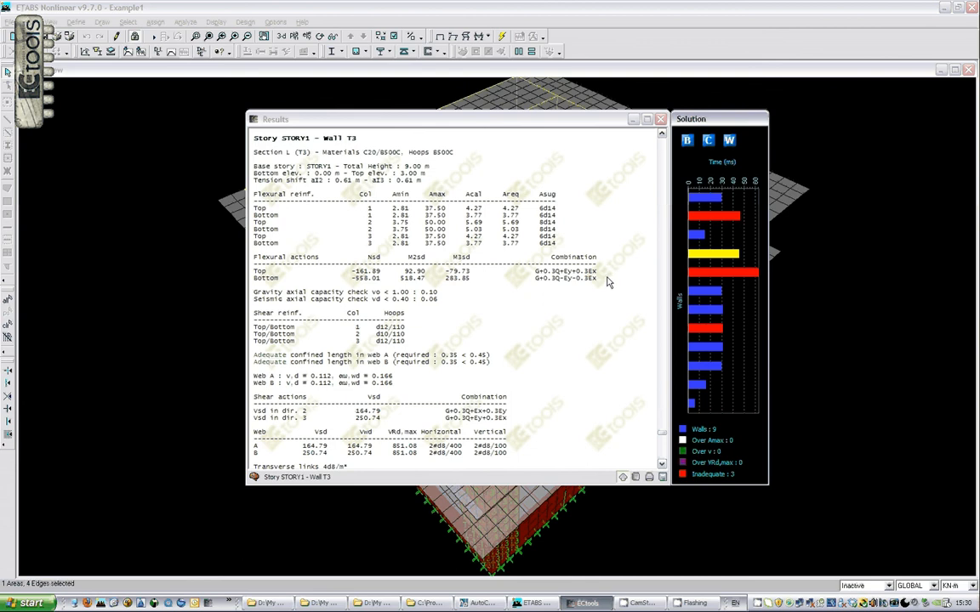
{"action": "mouse_move", "coordinate": [584, 283]}
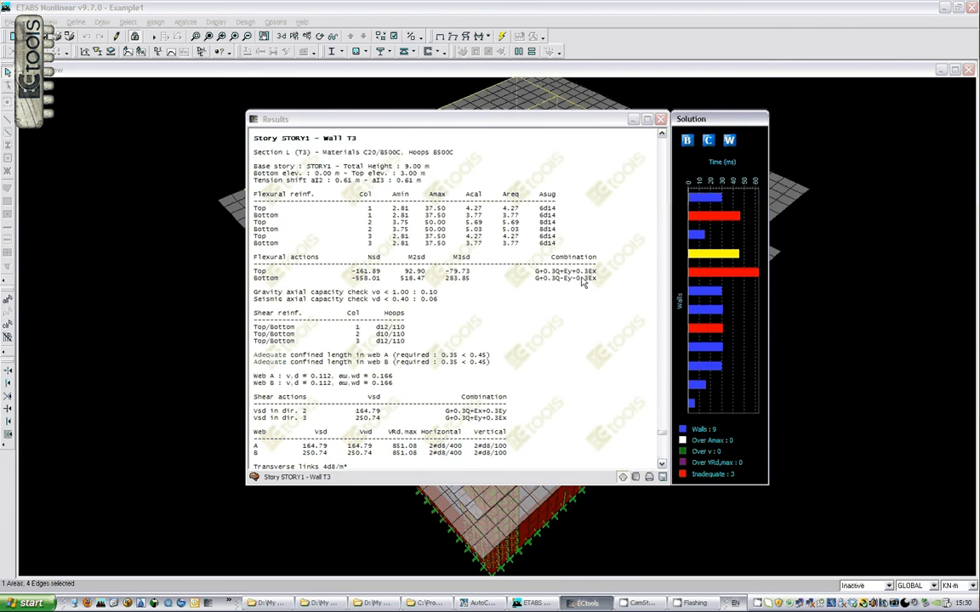
{"action": "mouse_move", "coordinate": [432, 274]}
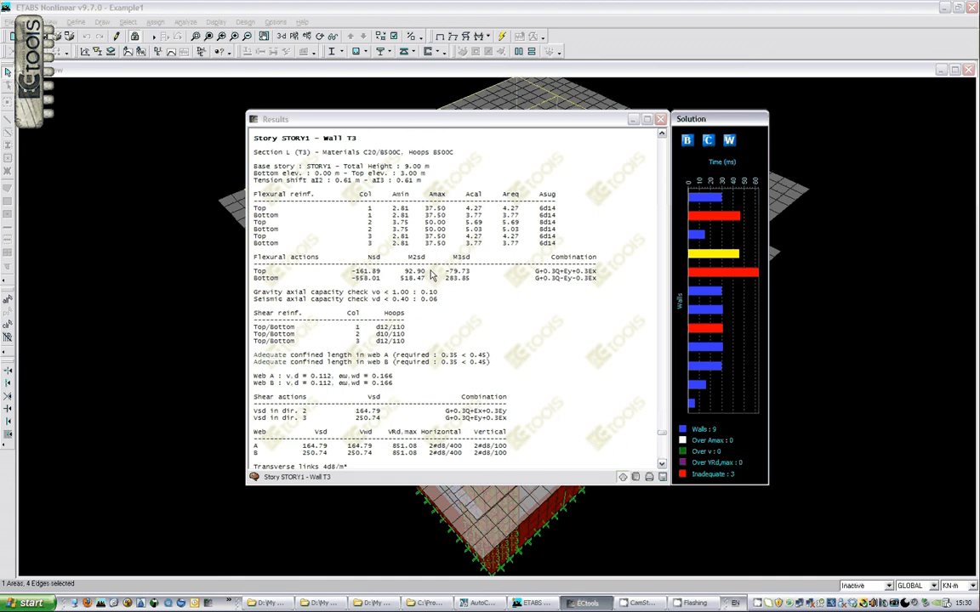
{"action": "mouse_move", "coordinate": [619, 278]}
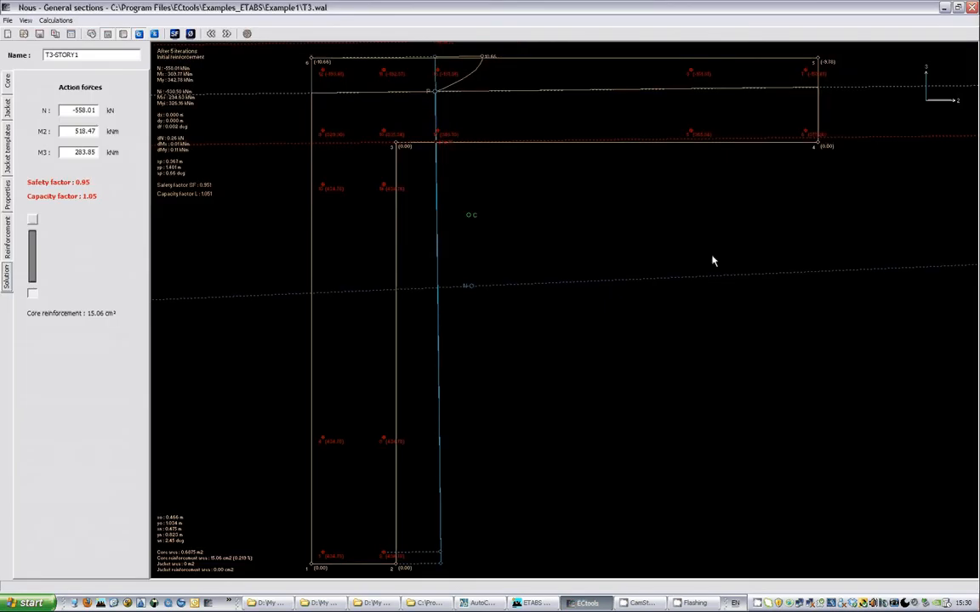
{"action": "mouse_move", "coordinate": [488, 200]}
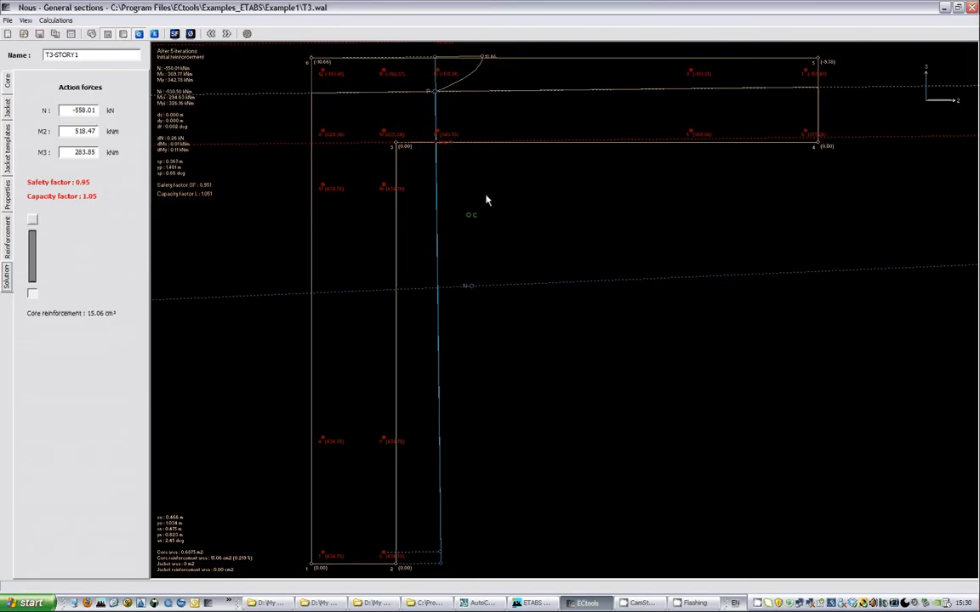
{"action": "mouse_move", "coordinate": [314, 270]}
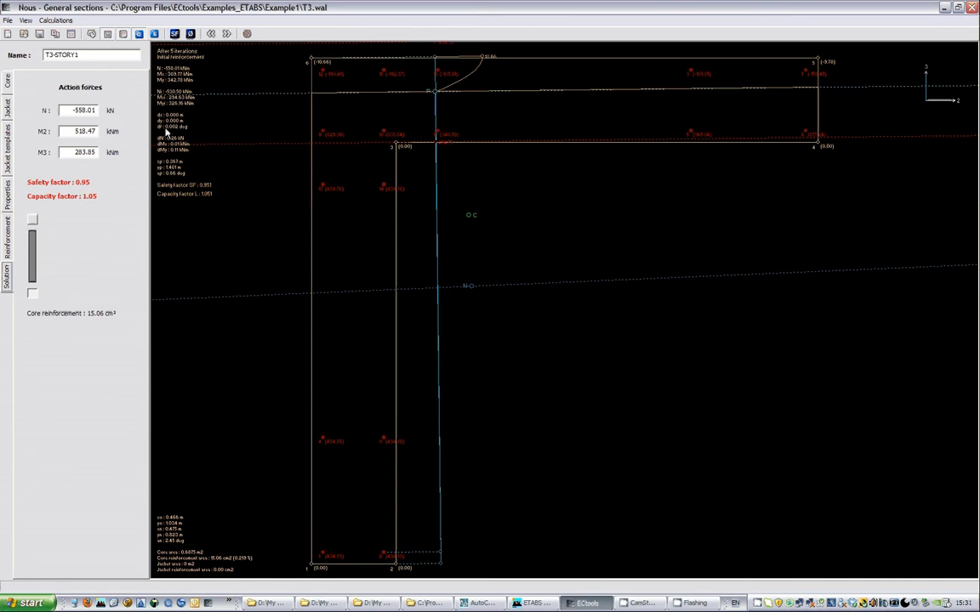
{"action": "mouse_move", "coordinate": [884, 79]}
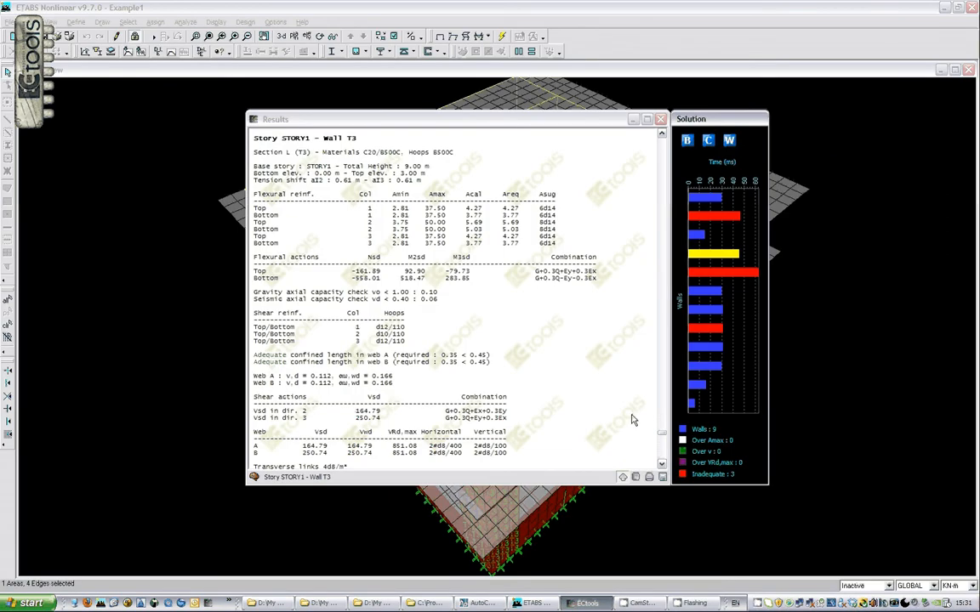
{"action": "mouse_move", "coordinate": [549, 359]}
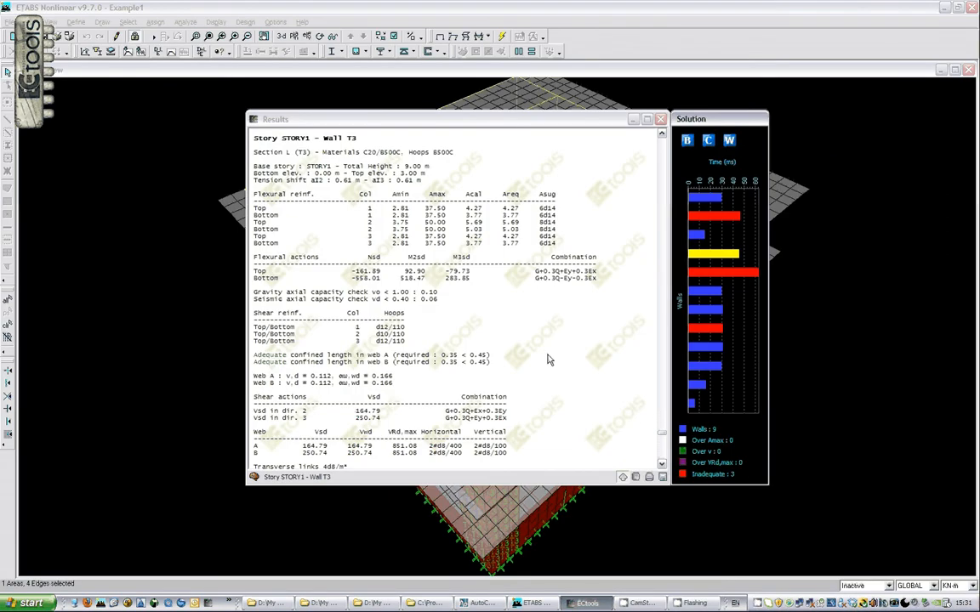
Scroll the wall results past wall T2 down to wall T1 of STORY1
{"action": "scroll", "scroll_direction": "down", "scroll_amount": 3}
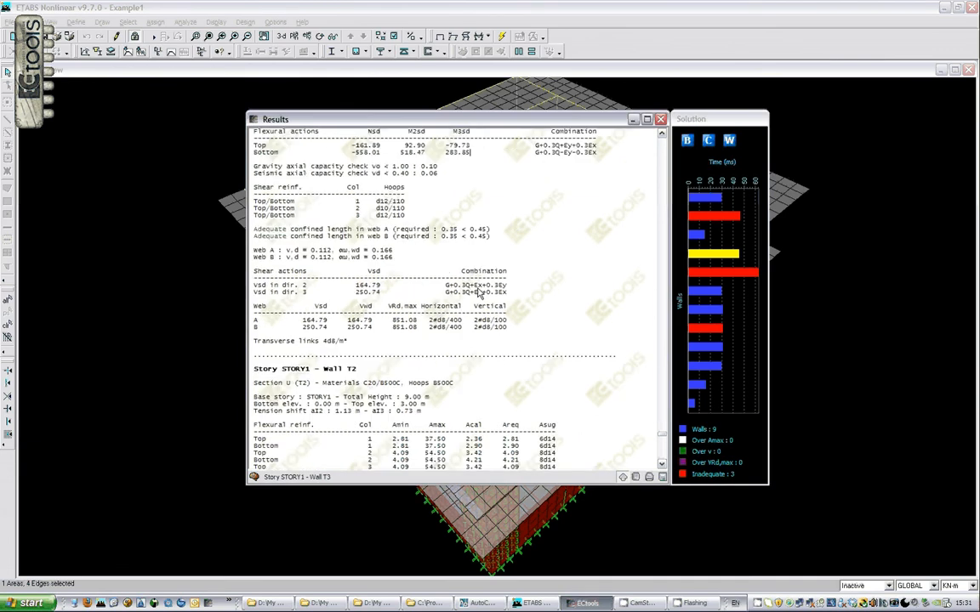
{"action": "scroll", "scroll_direction": "down", "scroll_amount": 3}
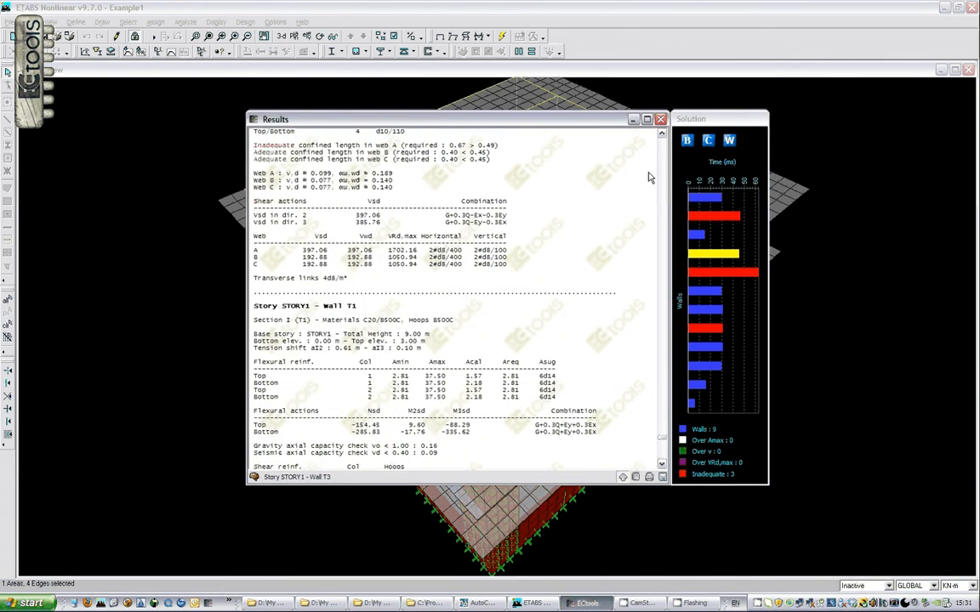